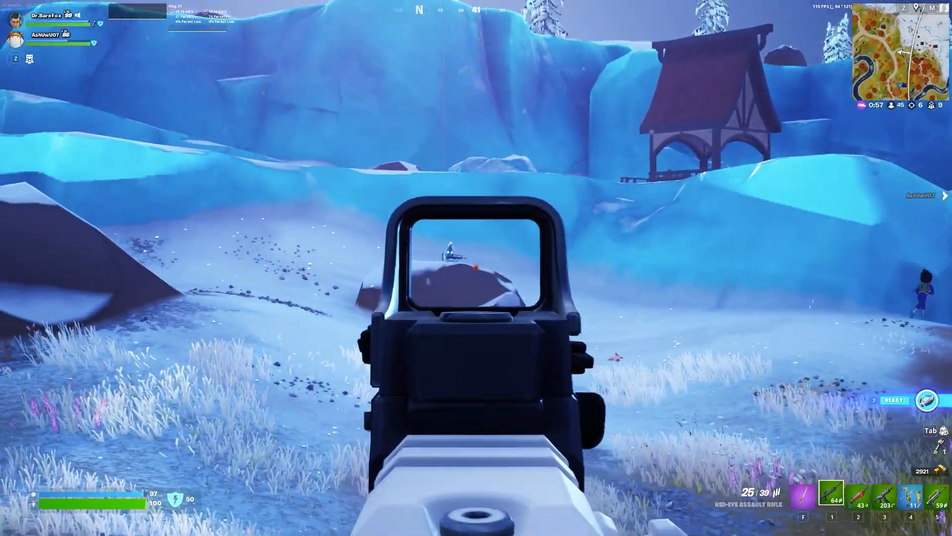
- Fire the assault rifle at the opponent on the snowy hill until knocked down
{"action": "left_click", "coordinate": [476, 262]}
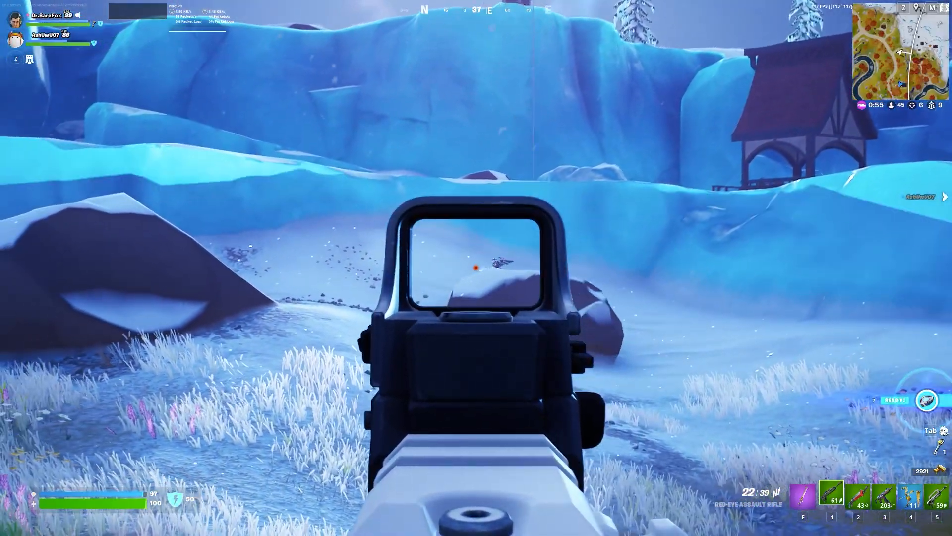
{"action": "left_click", "coordinate": [476, 268]}
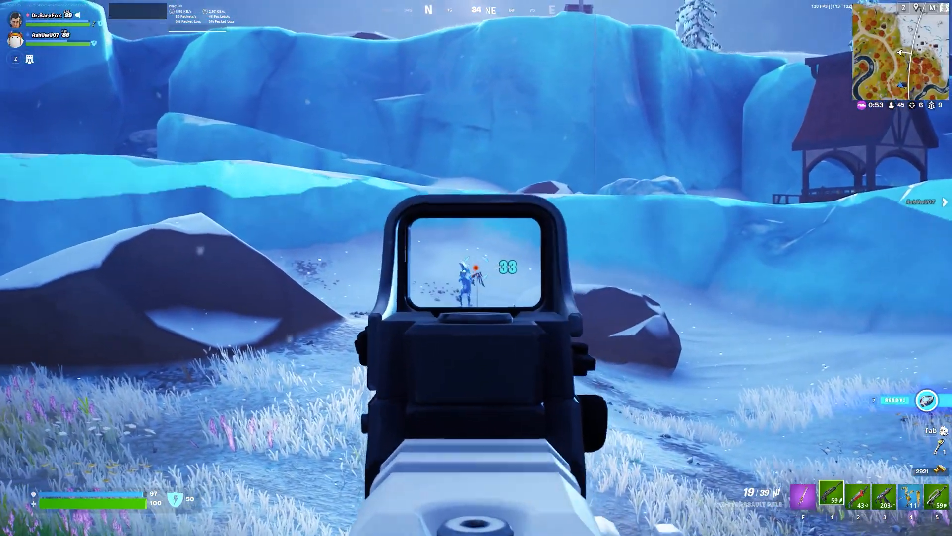
{"action": "left_click", "coordinate": [476, 267]}
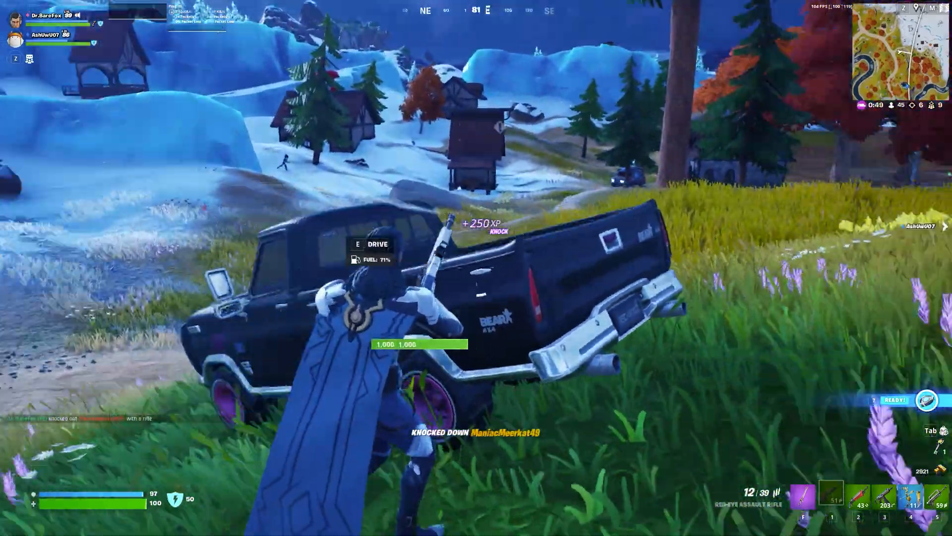
{"action": "right_click", "coordinate": [476, 268]}
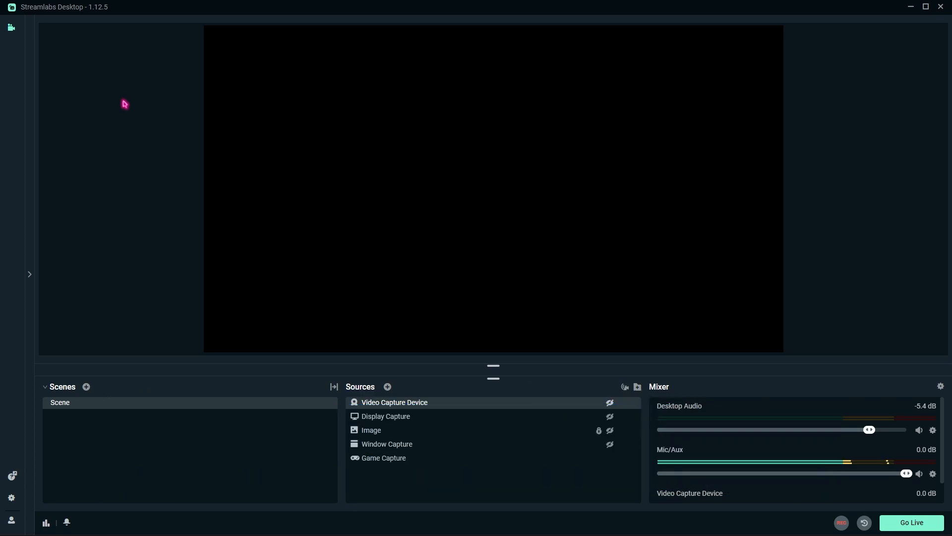
{"action": "mouse_move", "coordinate": [130, 117]}
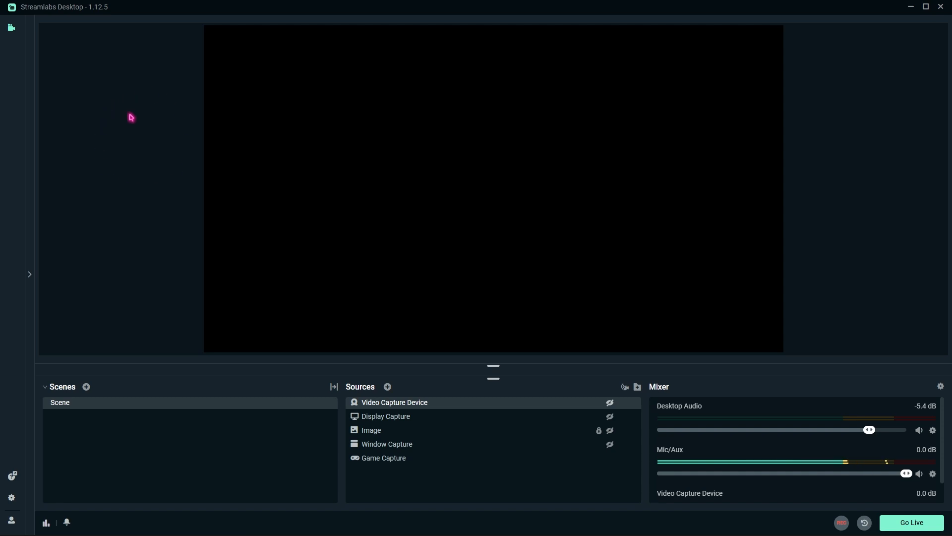
- Open Settings on the Output page and keep Output Mode on Advanced
{"action": "left_click", "coordinate": [10, 497]}
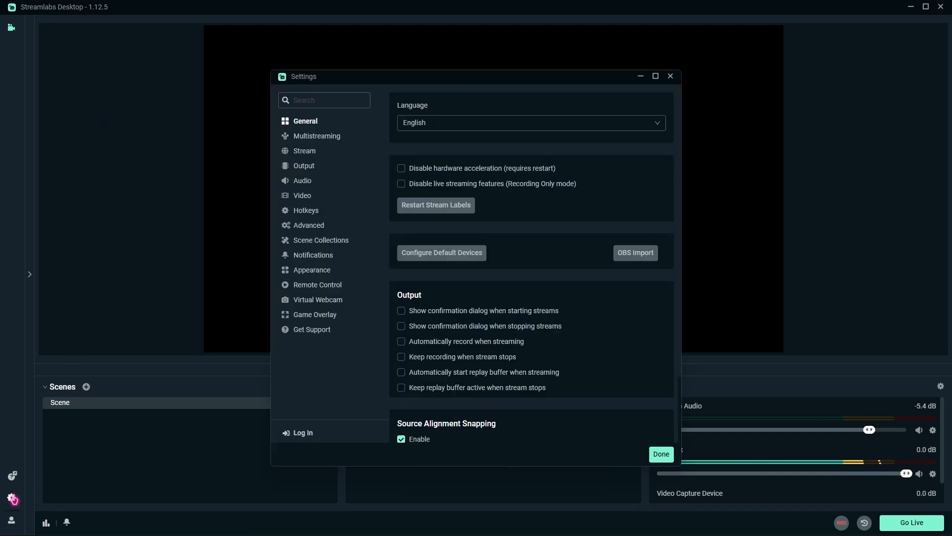
{"action": "mouse_move", "coordinate": [302, 251]}
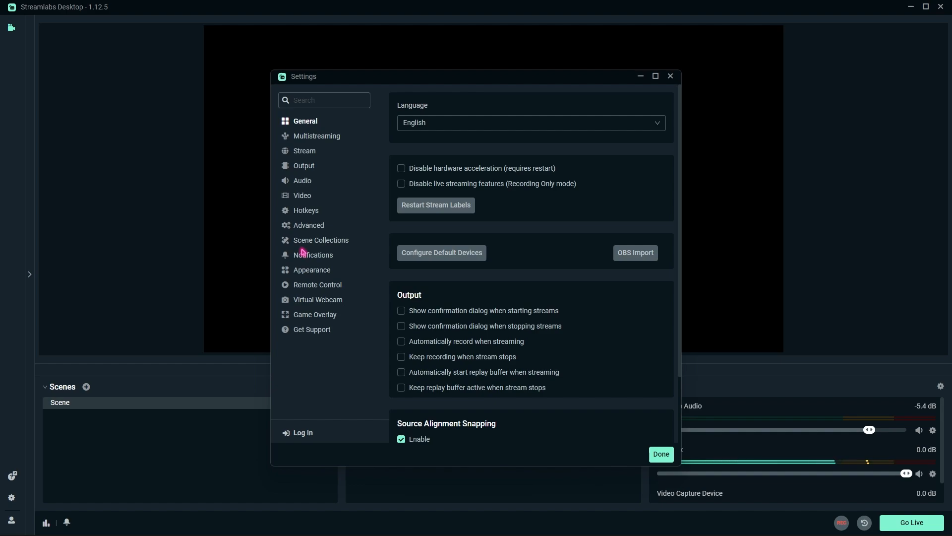
{"action": "mouse_move", "coordinate": [303, 234]}
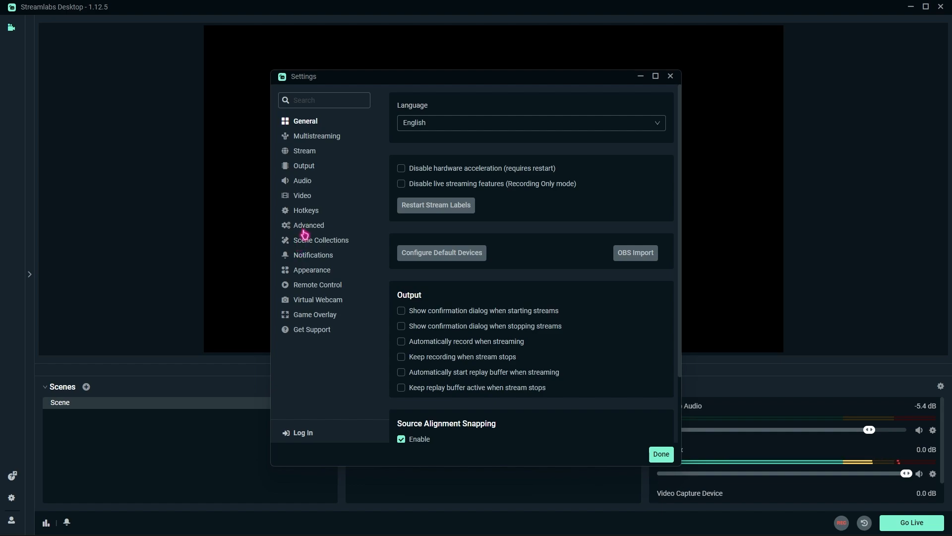
{"action": "left_click", "coordinate": [304, 165]}
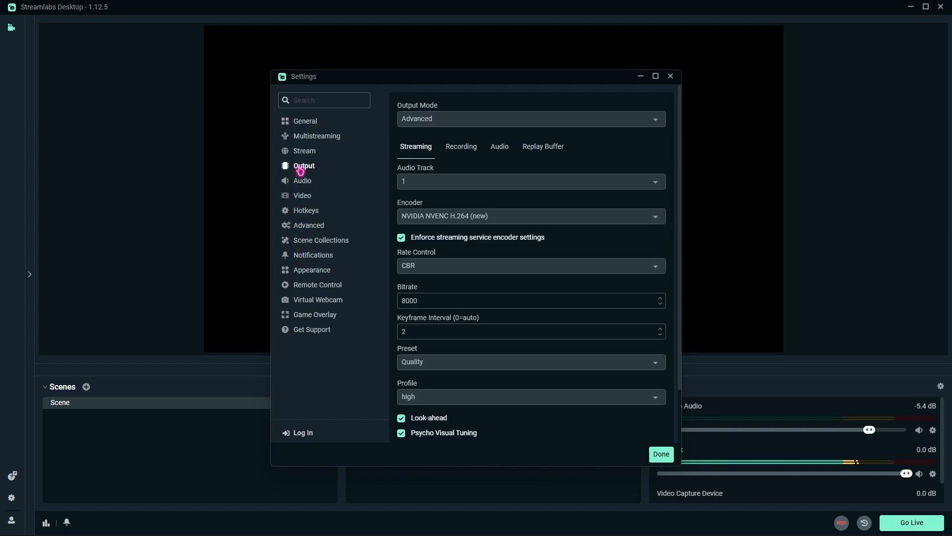
{"action": "mouse_move", "coordinate": [421, 115]}
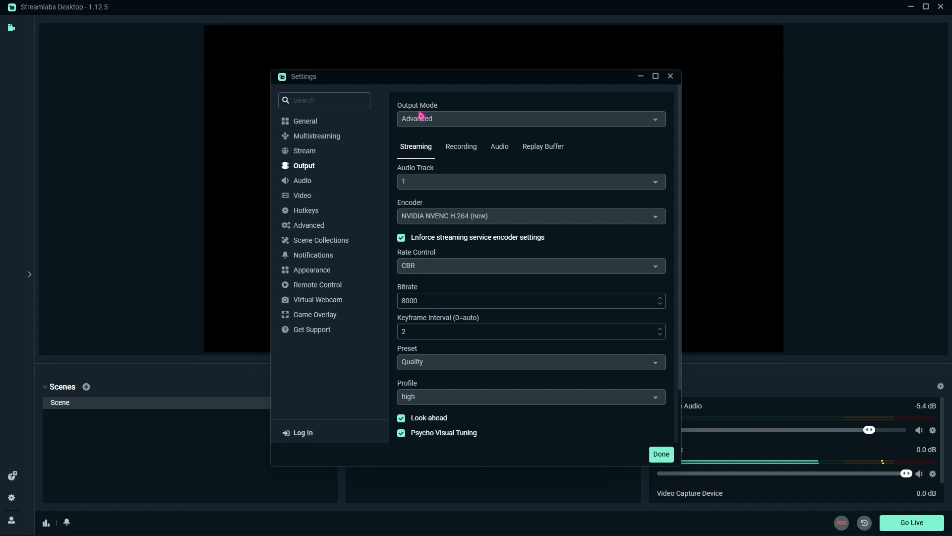
{"action": "left_click", "coordinate": [530, 119]}
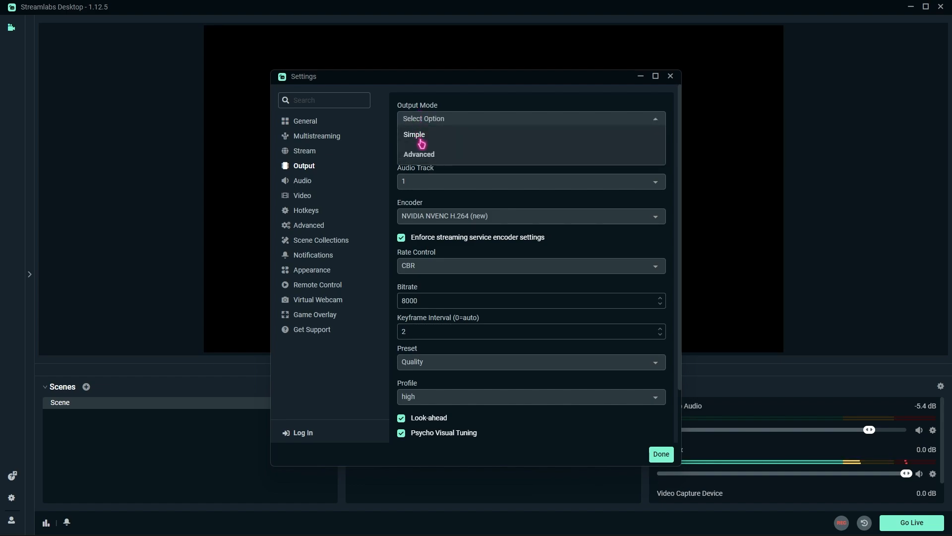
{"action": "left_click", "coordinate": [419, 154]}
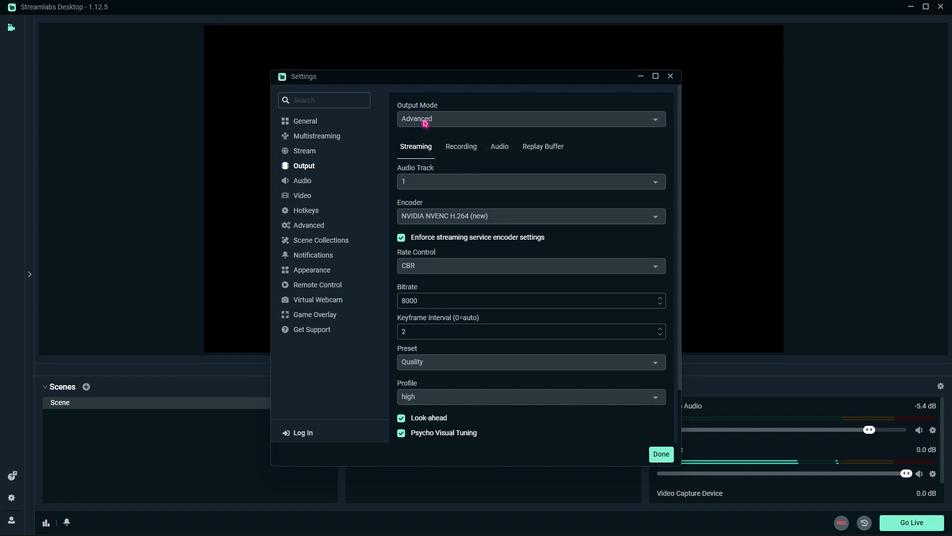
{"action": "mouse_move", "coordinate": [465, 152]}
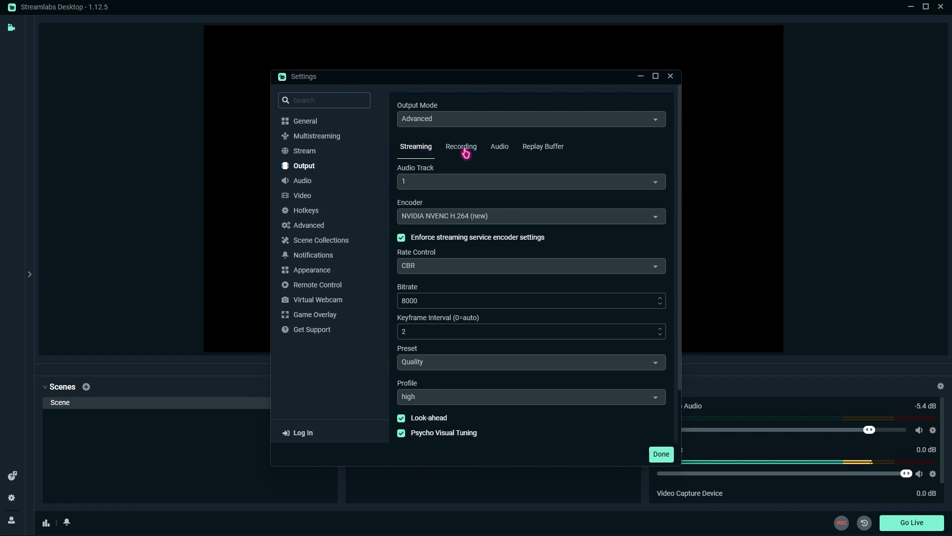
{"action": "left_click", "coordinate": [460, 146]}
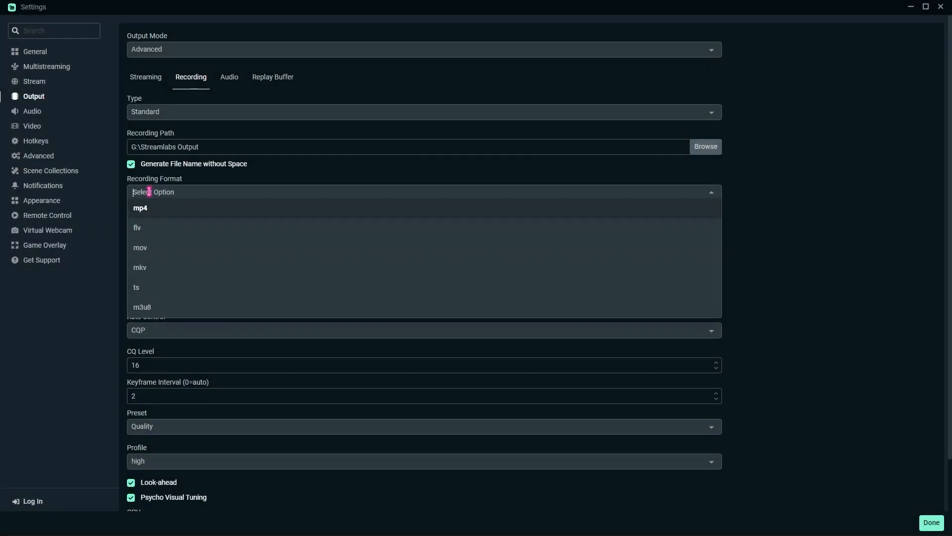
- Keep mp4 as the recording format
{"action": "left_click", "coordinate": [140, 208]}
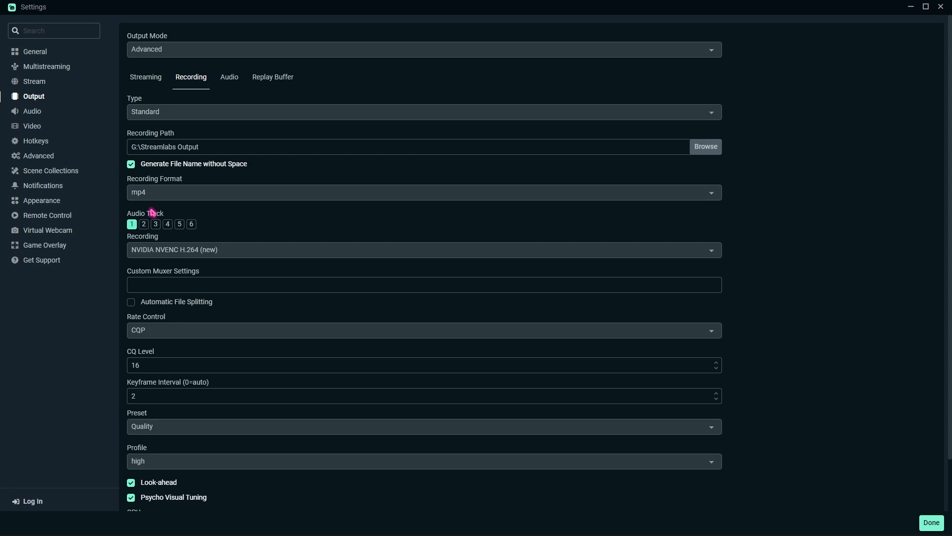
{"action": "mouse_move", "coordinate": [168, 207]}
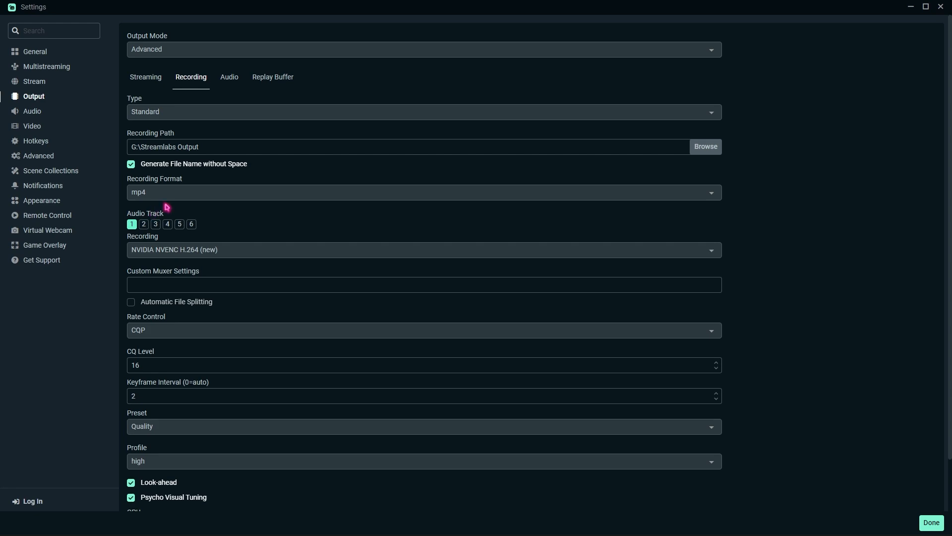
{"action": "mouse_move", "coordinate": [140, 238]}
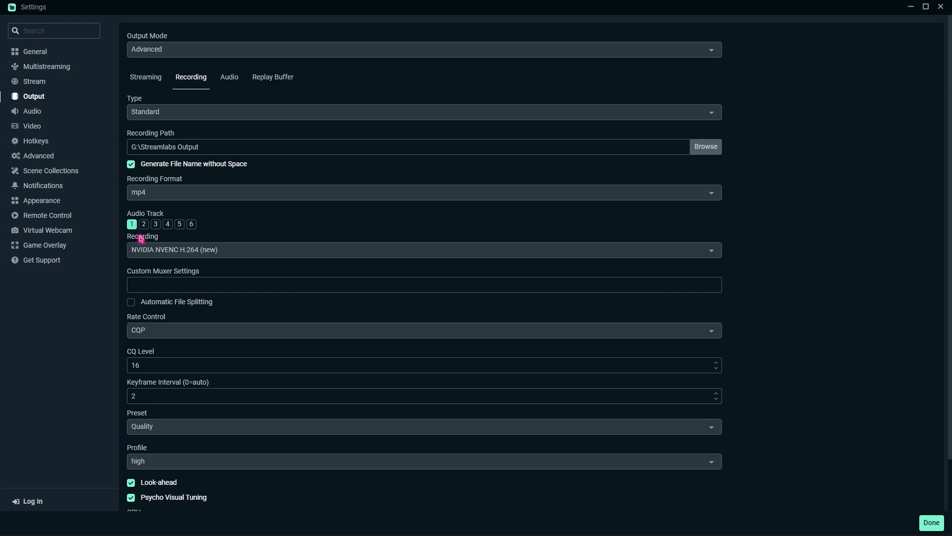
{"action": "mouse_move", "coordinate": [142, 254]}
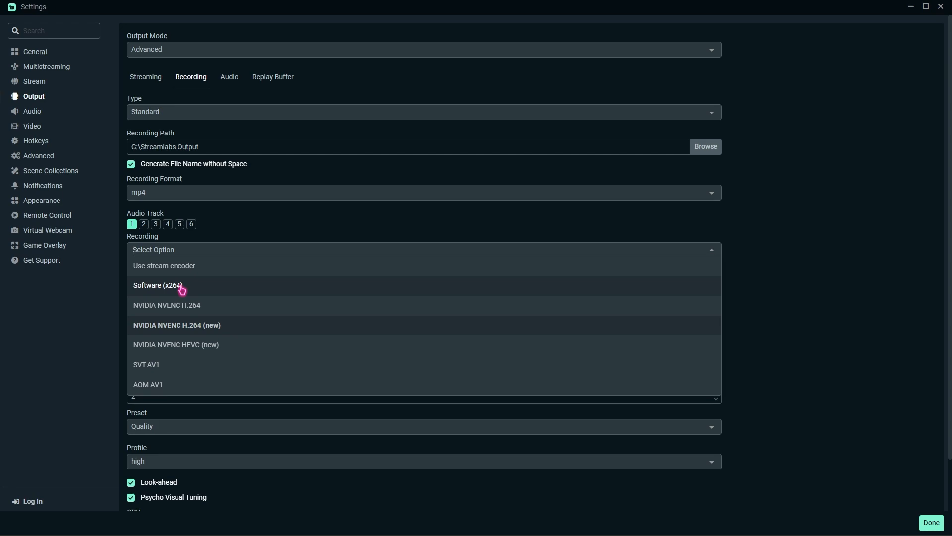
{"action": "mouse_move", "coordinate": [177, 330]}
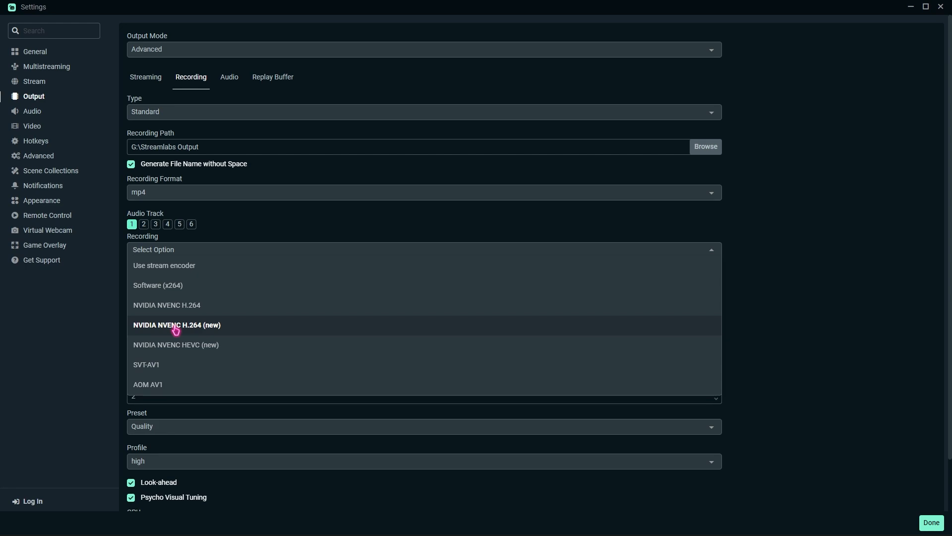
{"action": "mouse_move", "coordinate": [172, 305]}
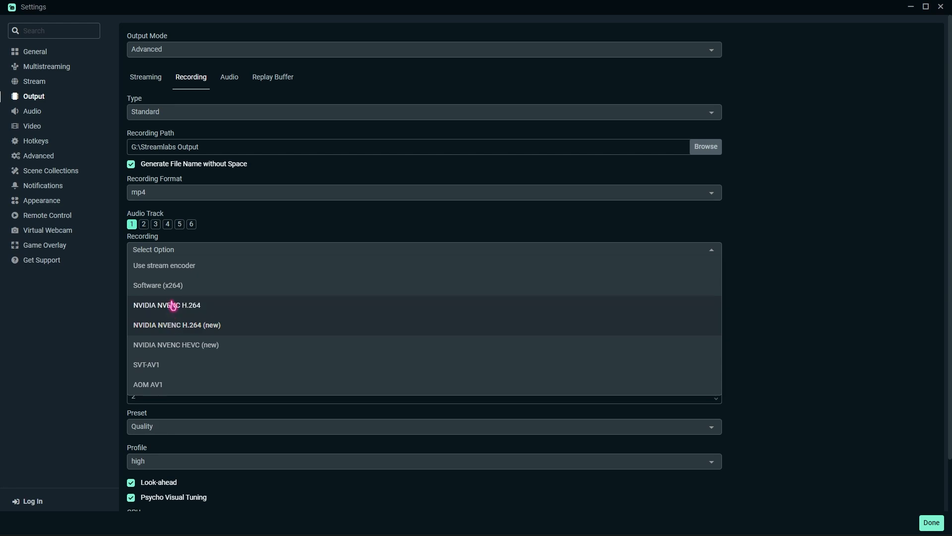
{"action": "mouse_move", "coordinate": [146, 334]}
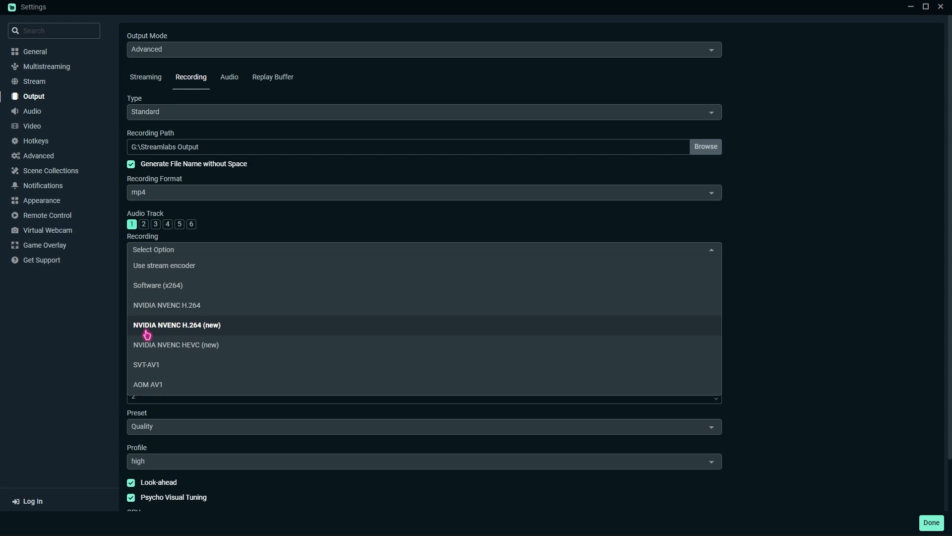
{"action": "mouse_move", "coordinate": [156, 293]}
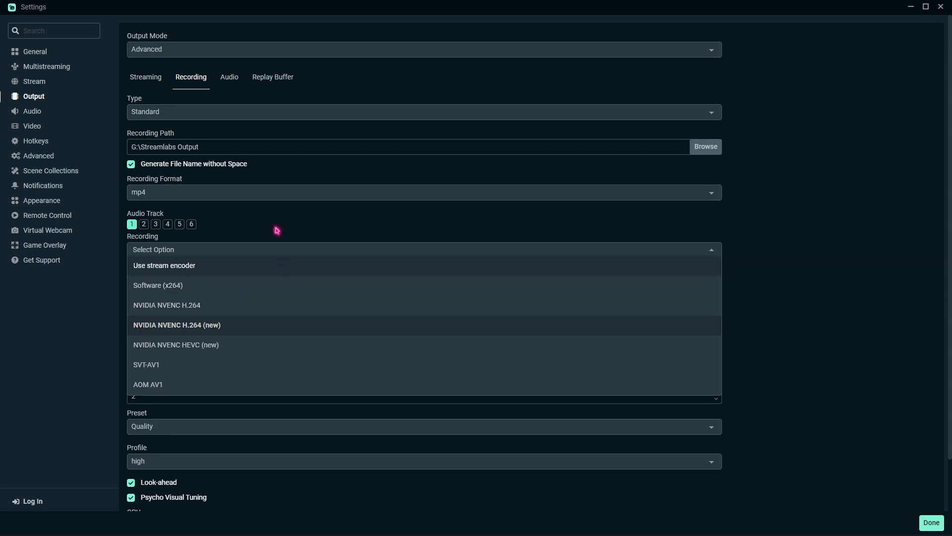
- Keep NVENC H.264 (new) as recording encoder and CQP rate control
{"action": "left_click", "coordinate": [176, 325]}
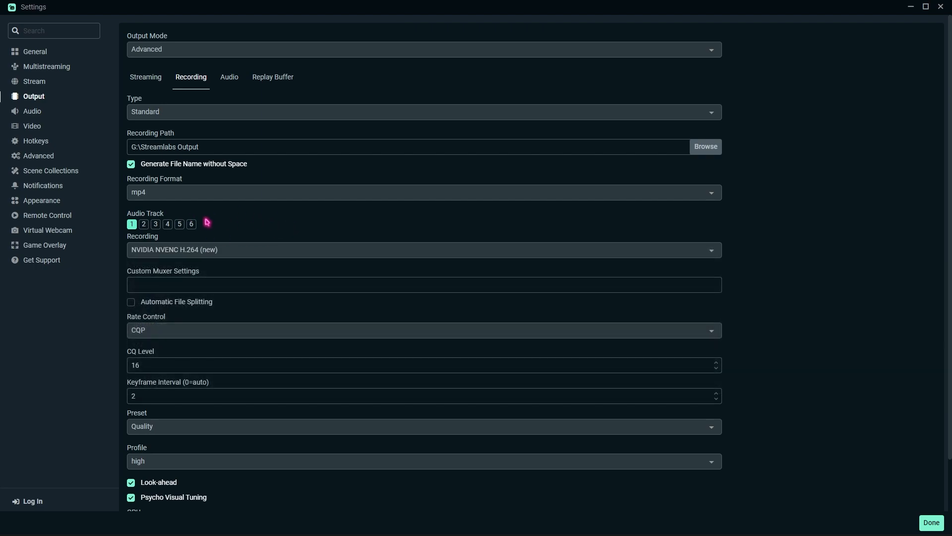
{"action": "mouse_move", "coordinate": [161, 254]}
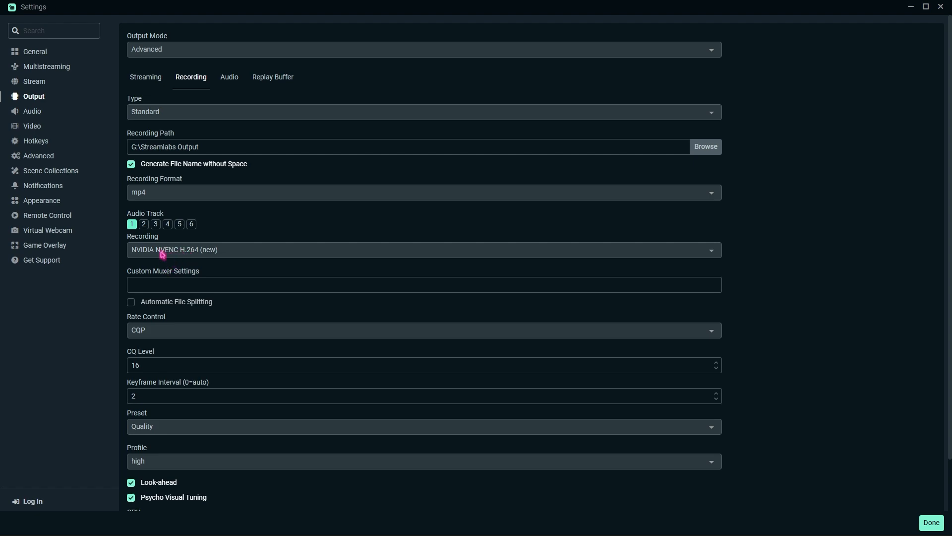
{"action": "mouse_move", "coordinate": [195, 254]}
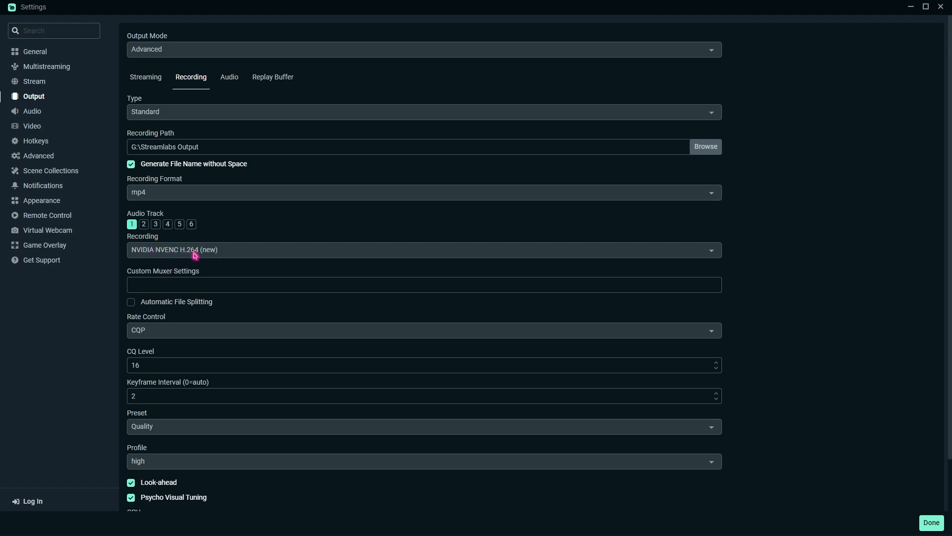
{"action": "mouse_move", "coordinate": [214, 254]}
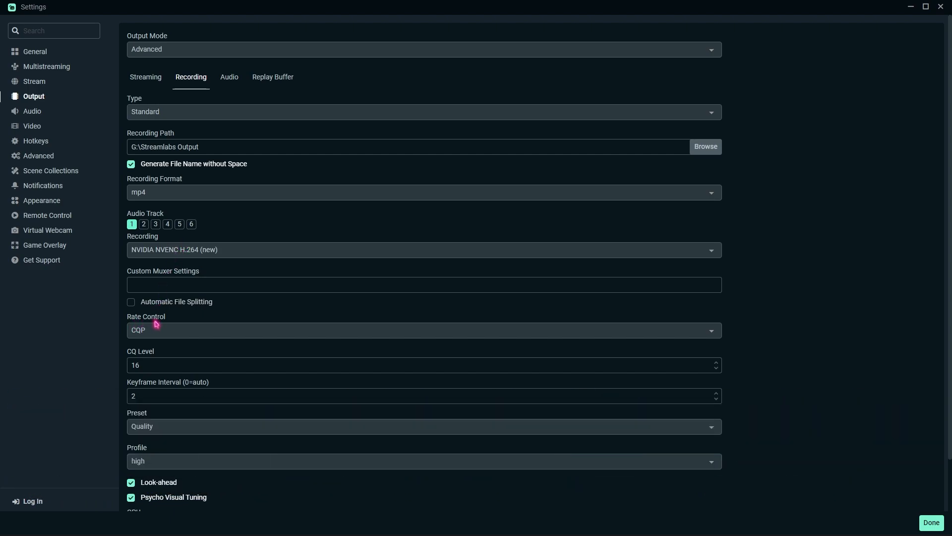
{"action": "mouse_move", "coordinate": [157, 339]}
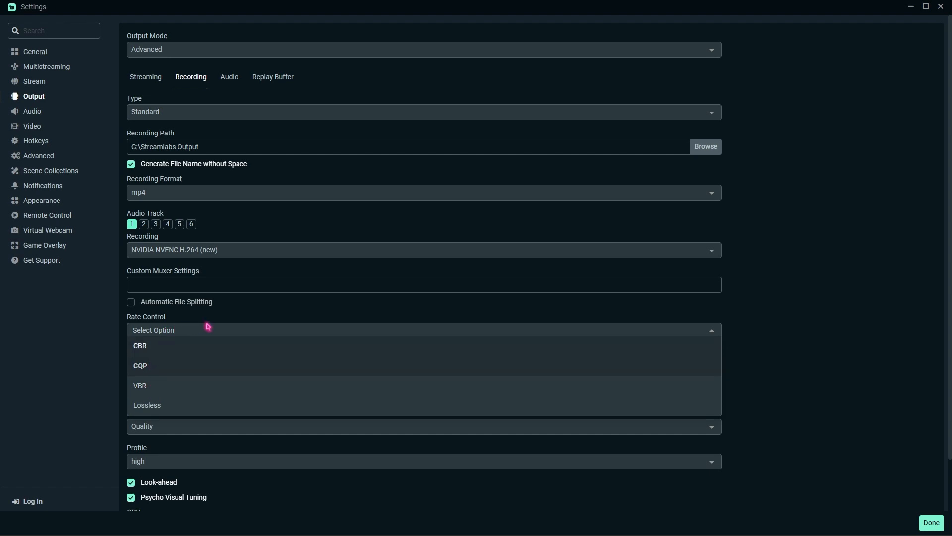
{"action": "left_click", "coordinate": [140, 365]}
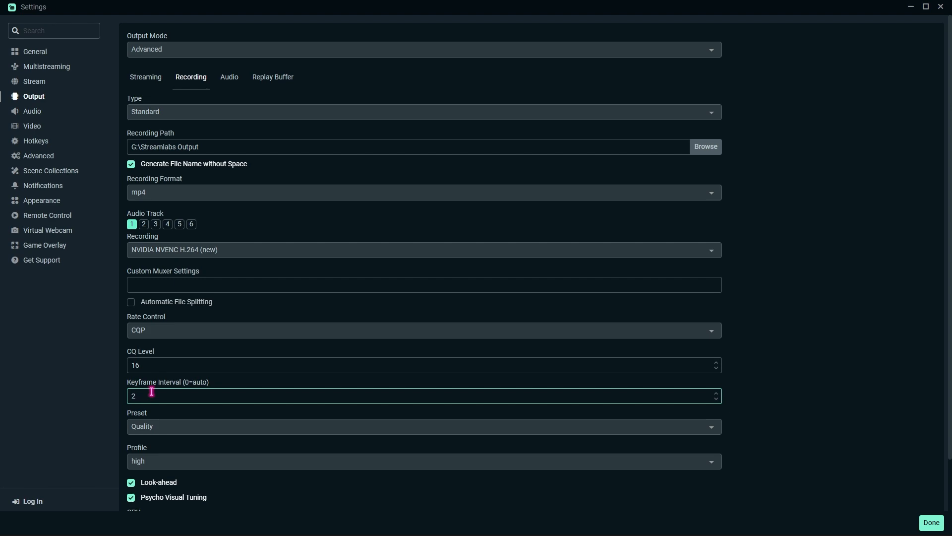
{"action": "mouse_move", "coordinate": [91, 389]}
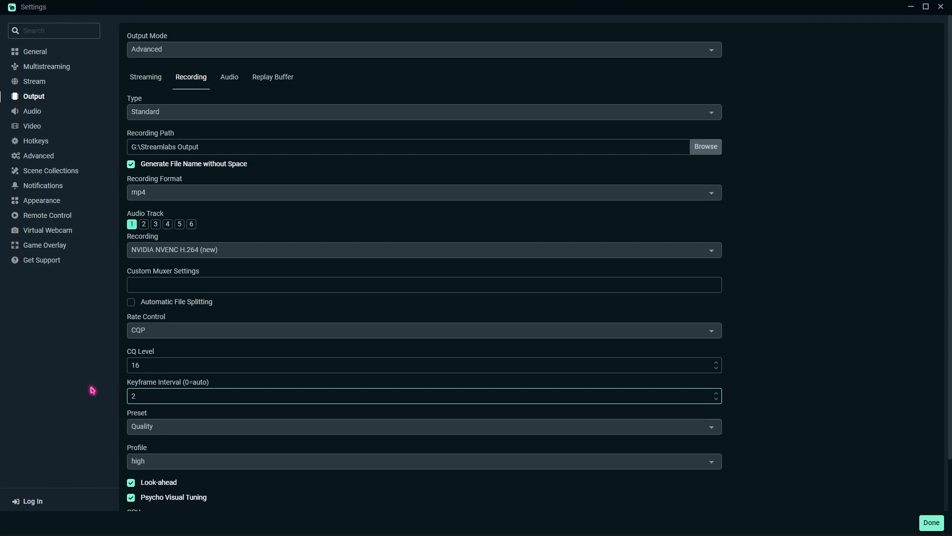
- Keep the Quality preset and high profile, and check Max B-frames is 2
{"action": "scroll", "scroll_direction": "down", "scroll_amount": 3}
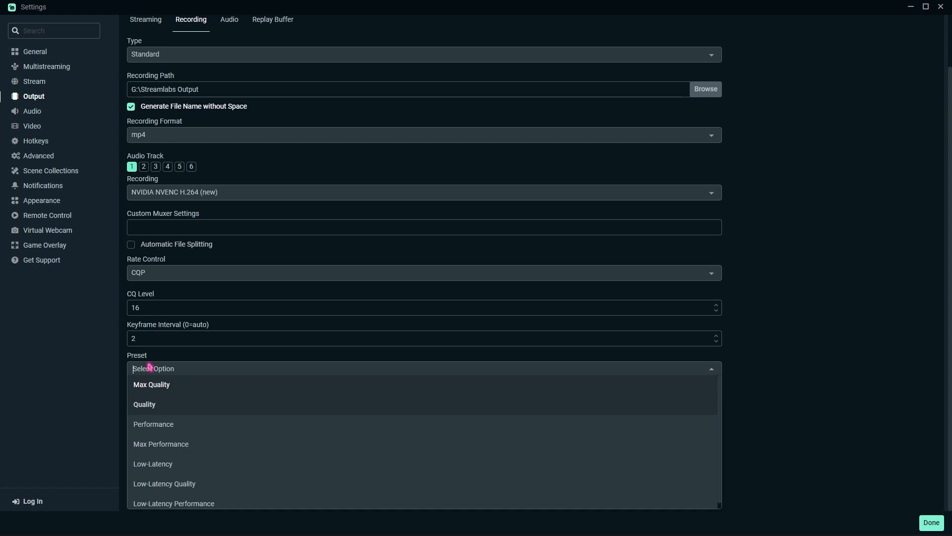
{"action": "mouse_move", "coordinate": [154, 413]}
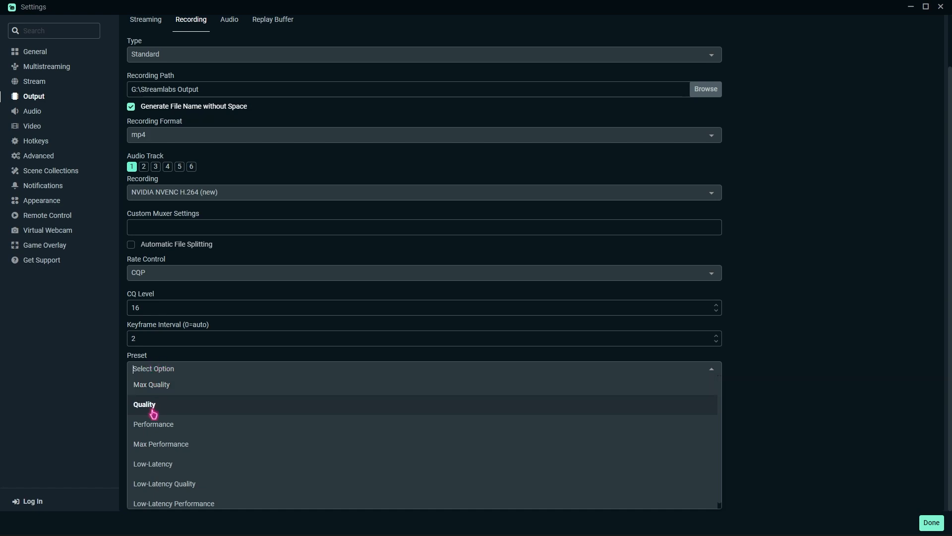
{"action": "mouse_move", "coordinate": [167, 393]}
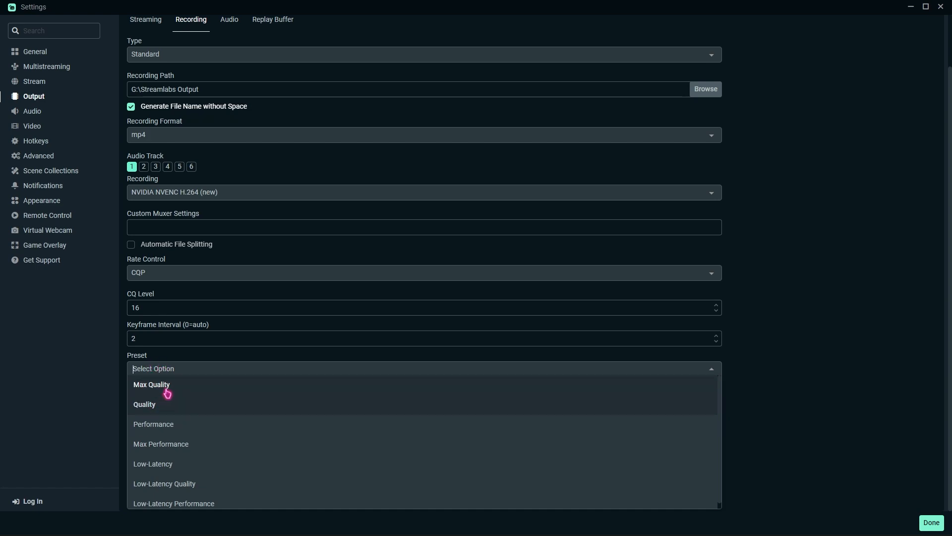
{"action": "left_click", "coordinate": [144, 404]}
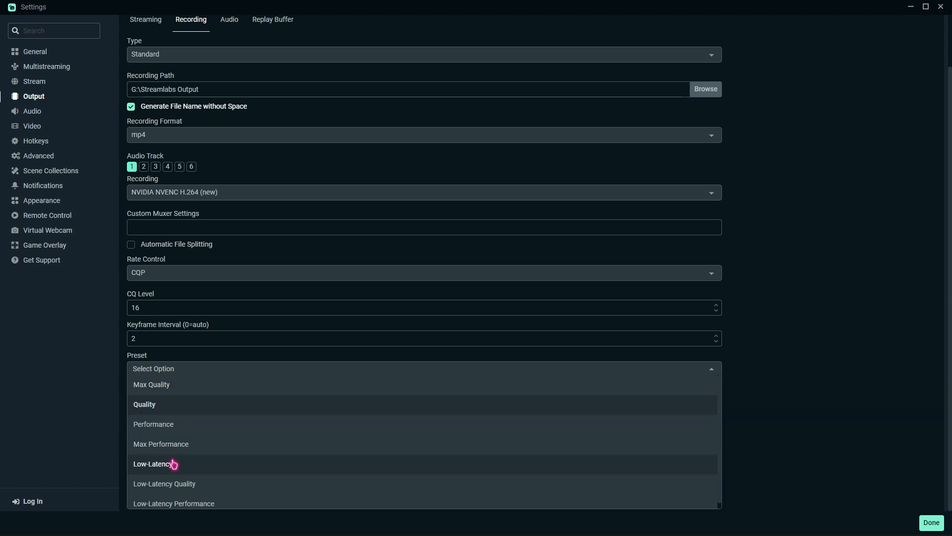
{"action": "mouse_move", "coordinate": [173, 437]}
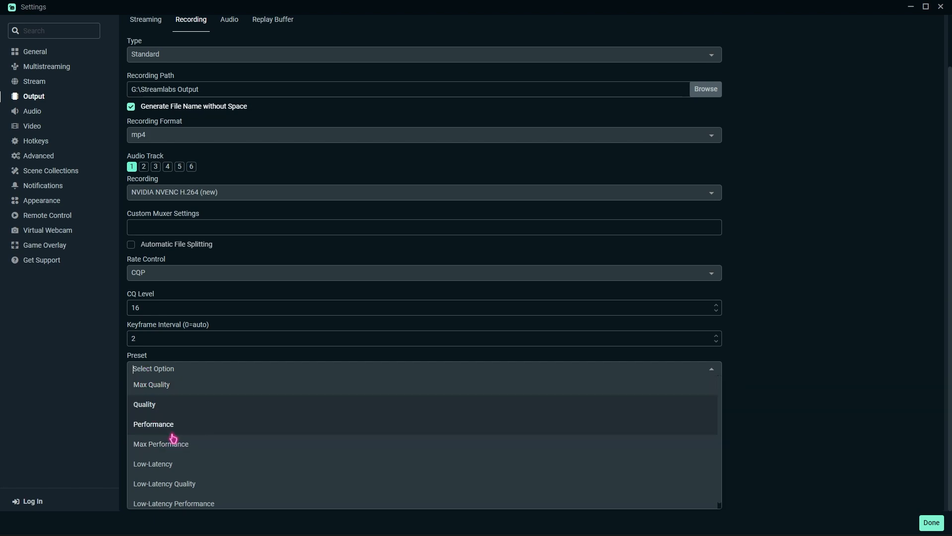
{"action": "left_click", "coordinate": [145, 404]}
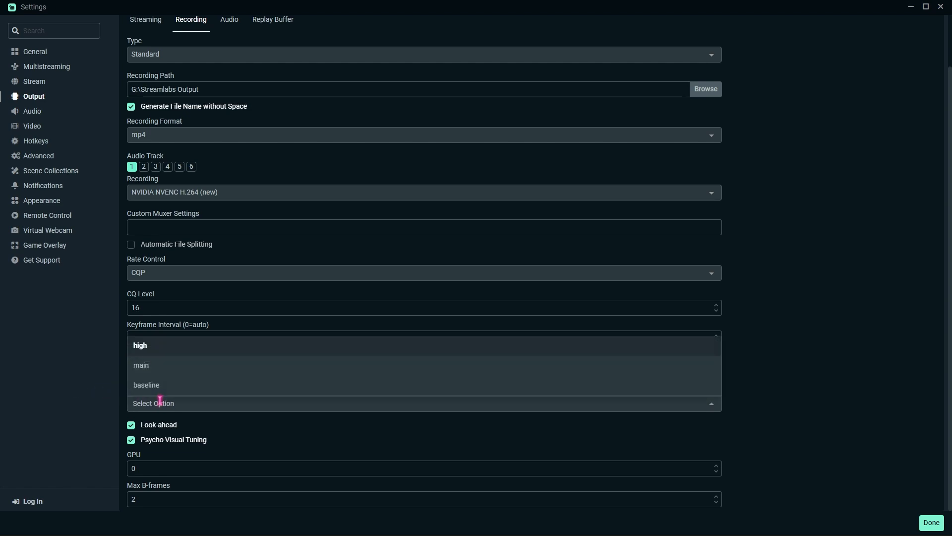
{"action": "left_click", "coordinate": [140, 345]}
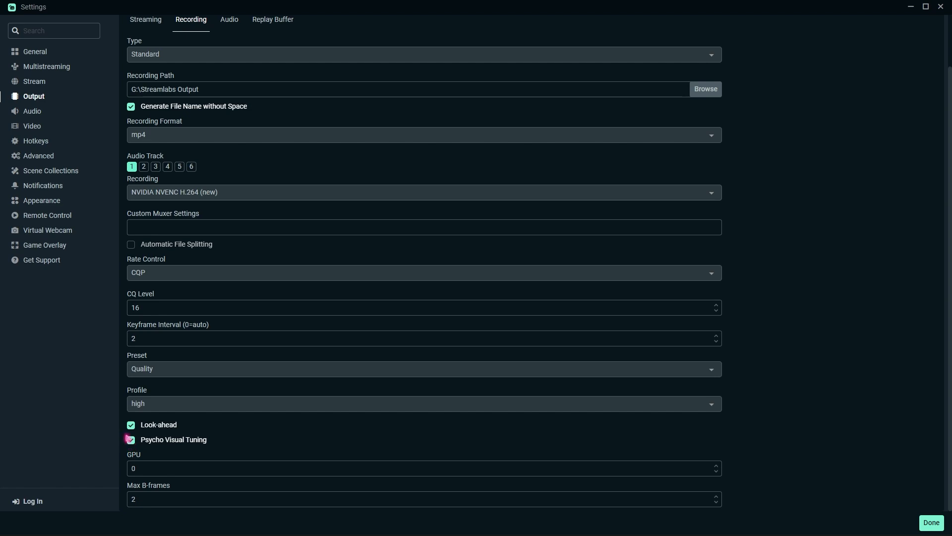
{"action": "left_click", "coordinate": [130, 439]}
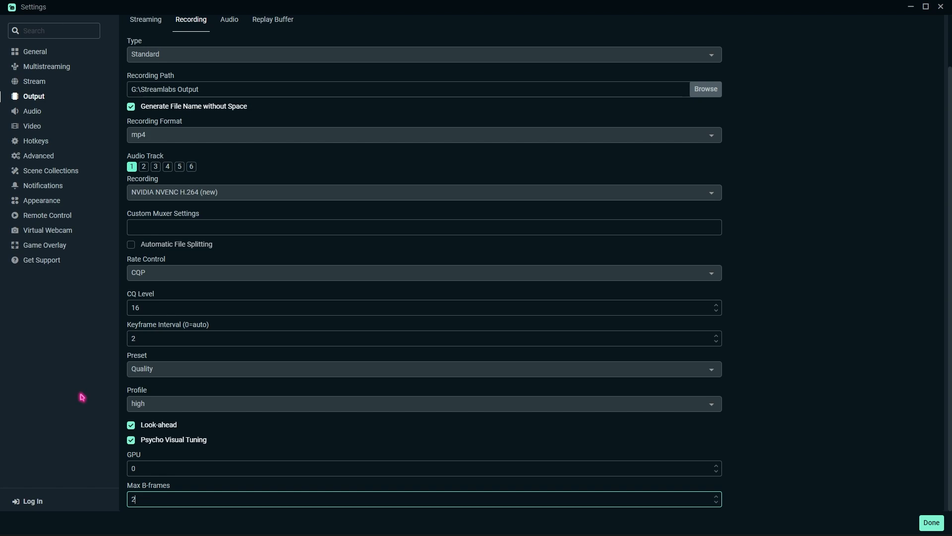
{"action": "mouse_move", "coordinate": [808, 355]}
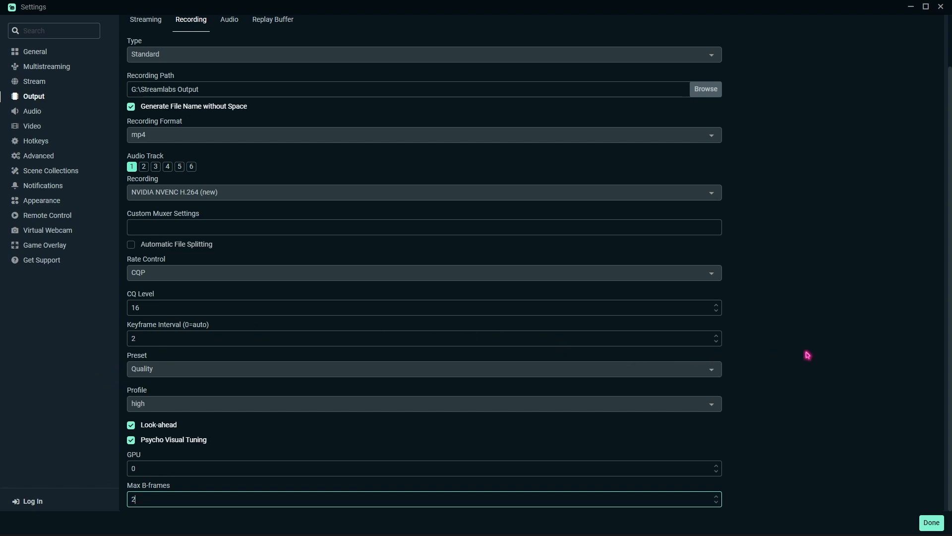
{"action": "scroll", "scroll_direction": "up", "scroll_amount": 3}
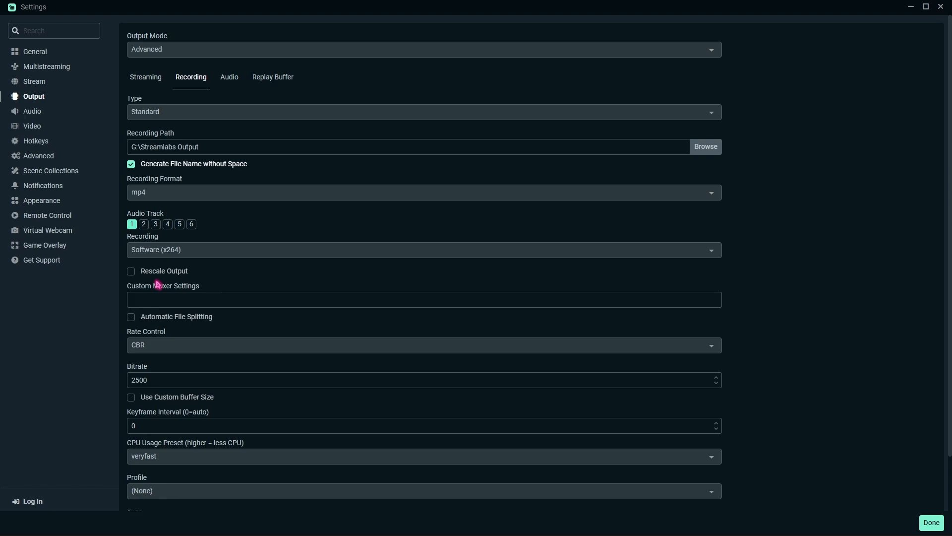
{"action": "mouse_move", "coordinate": [164, 248]}
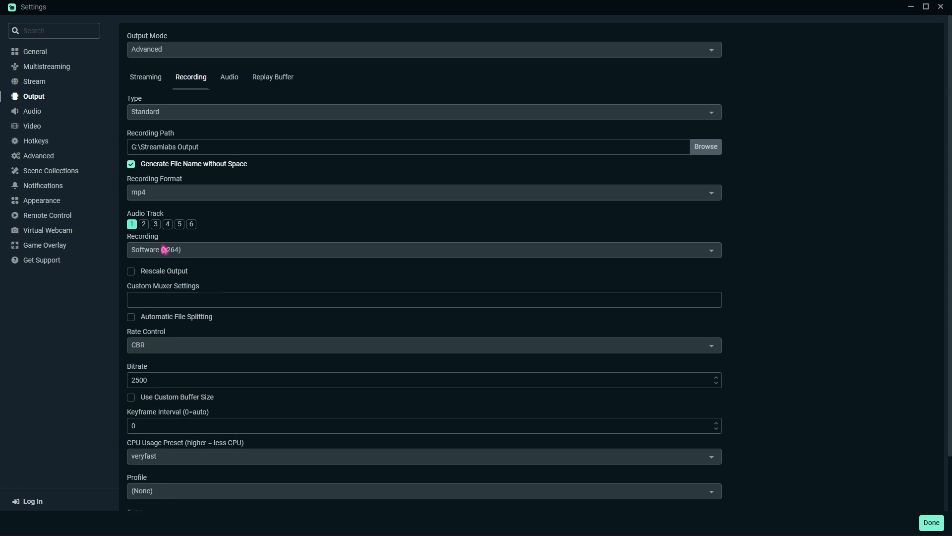
{"action": "mouse_move", "coordinate": [149, 351]}
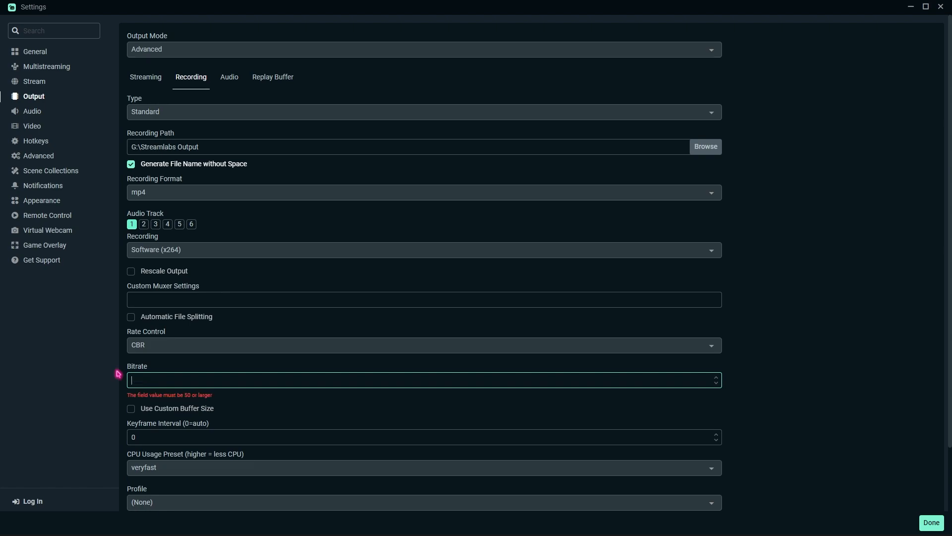
- Give x264 bitrate 4000, keyframe interval 2, veryfast preset and high profile
{"action": "type", "text": "4000"}
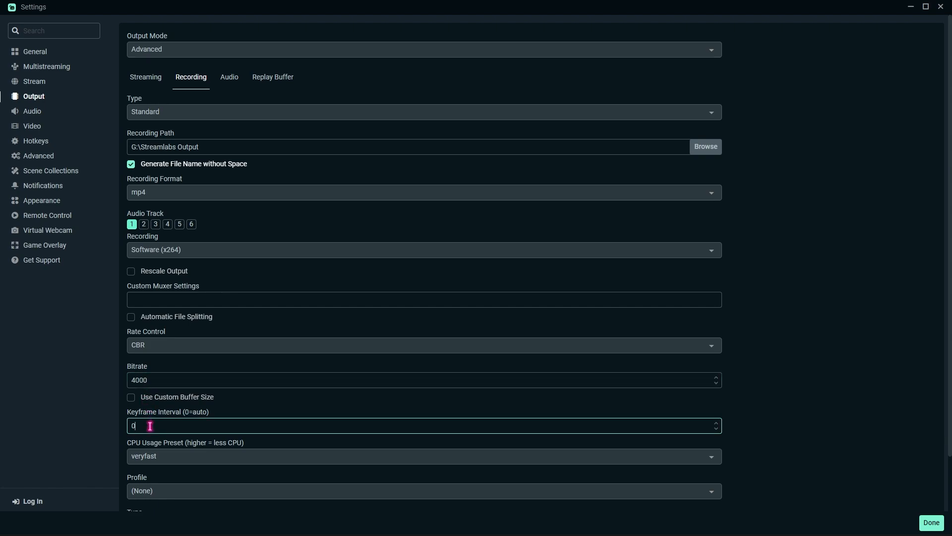
{"action": "type", "text": "2"}
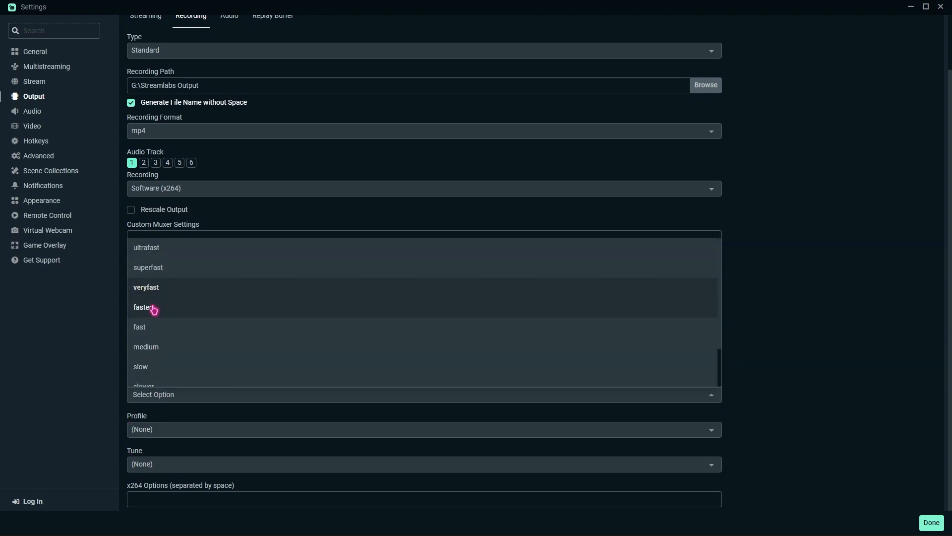
{"action": "left_click", "coordinate": [146, 287]}
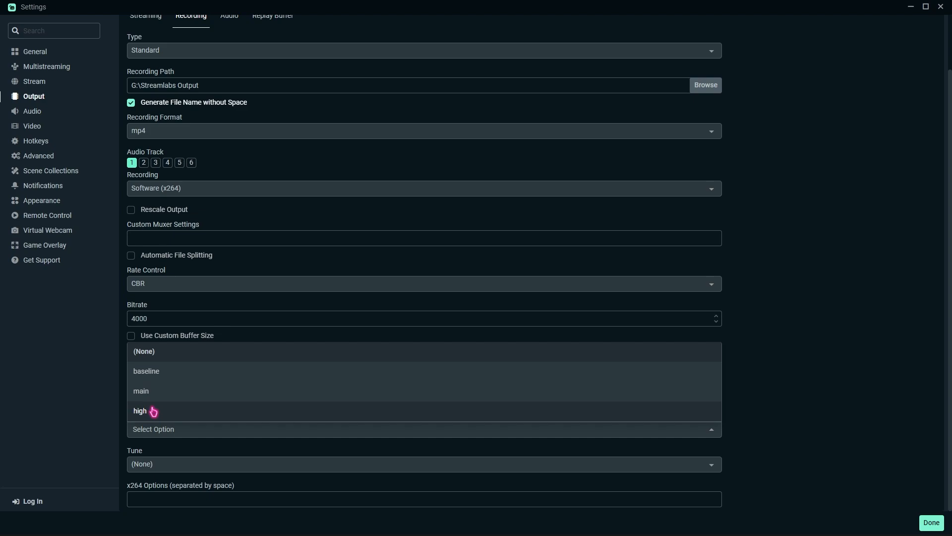
{"action": "left_click", "coordinate": [140, 411]}
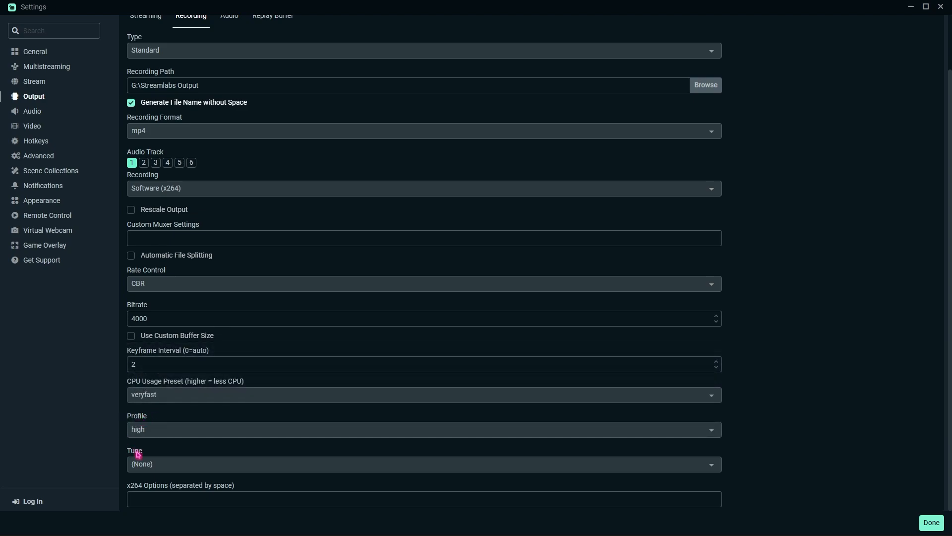
{"action": "mouse_move", "coordinate": [147, 451]}
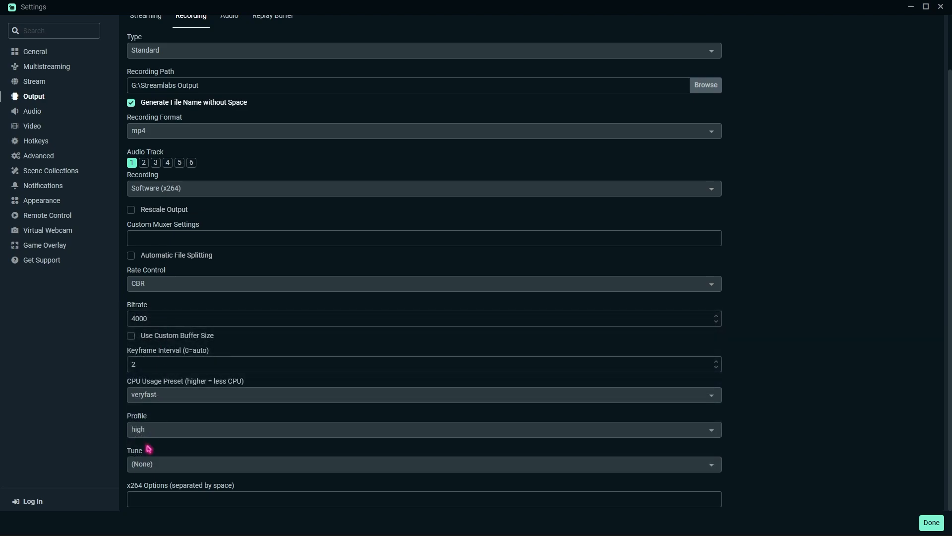
- View the Audio settings page showing 48khz stereo
{"action": "scroll", "scroll_direction": "up", "scroll_amount": 3}
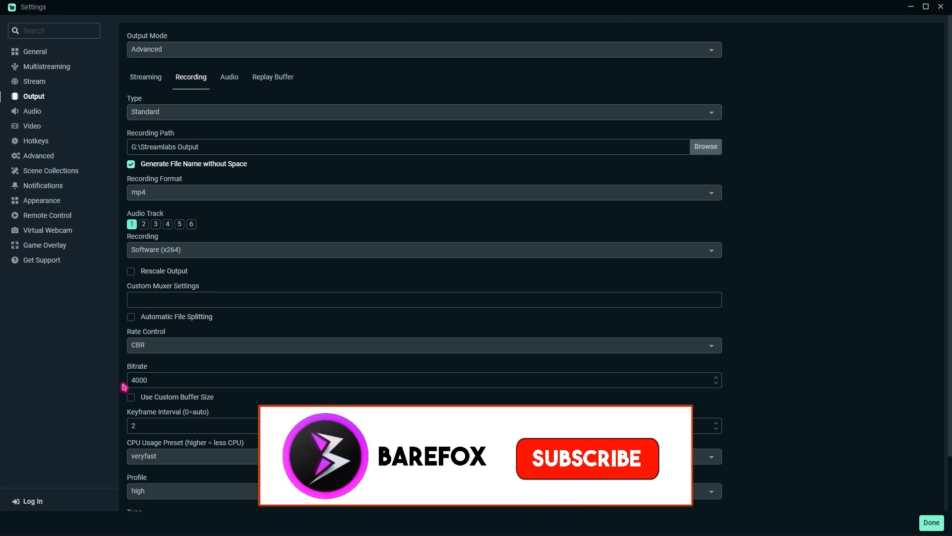
{"action": "left_click", "coordinate": [586, 458]}
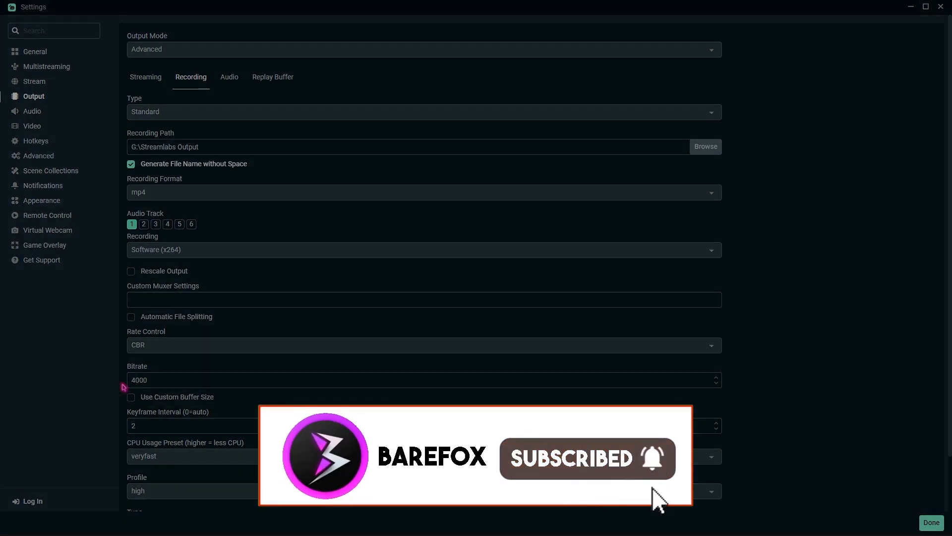
{"action": "left_click", "coordinate": [32, 110]}
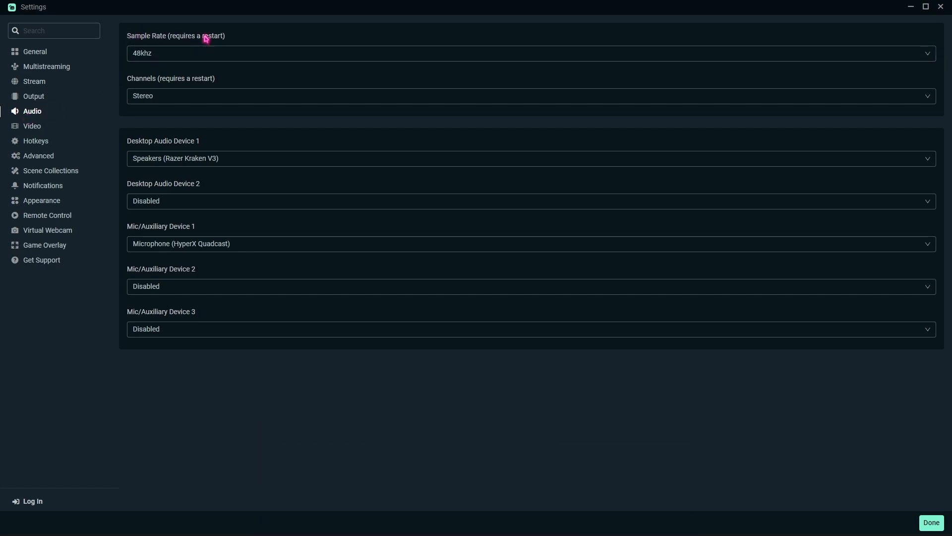
{"action": "mouse_move", "coordinate": [183, 57]}
{"action": "type", "text": "sound"}
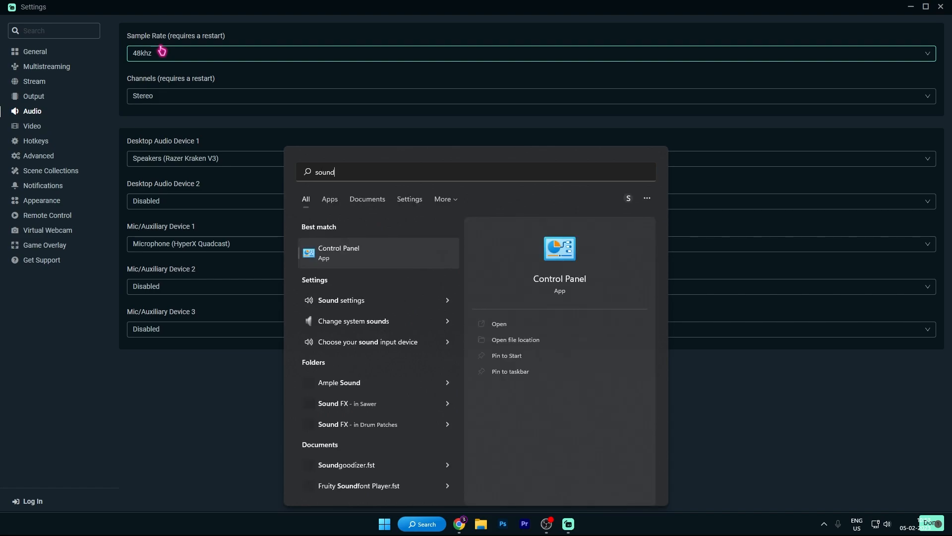
- Open Windows sound settings and scroll through the device list
{"action": "left_click", "coordinate": [341, 300]}
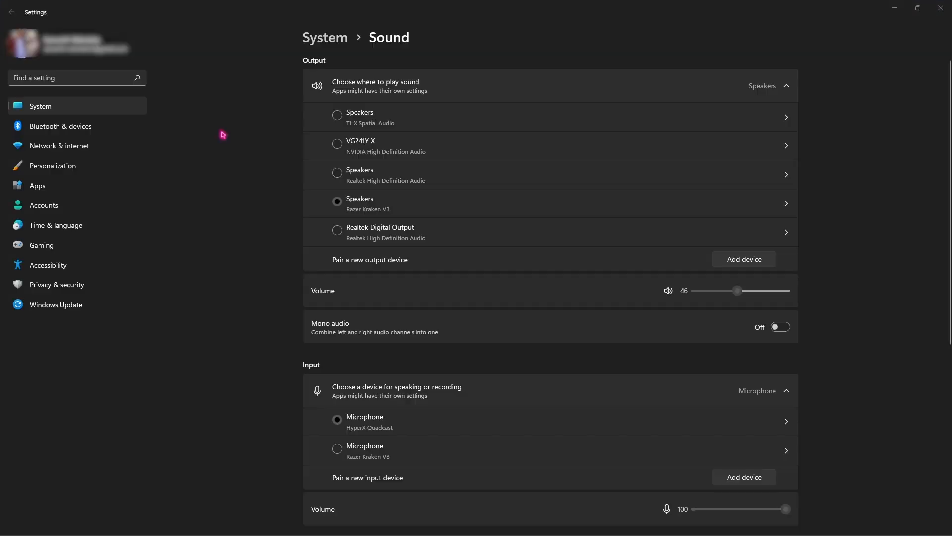
{"action": "mouse_move", "coordinate": [338, 399]}
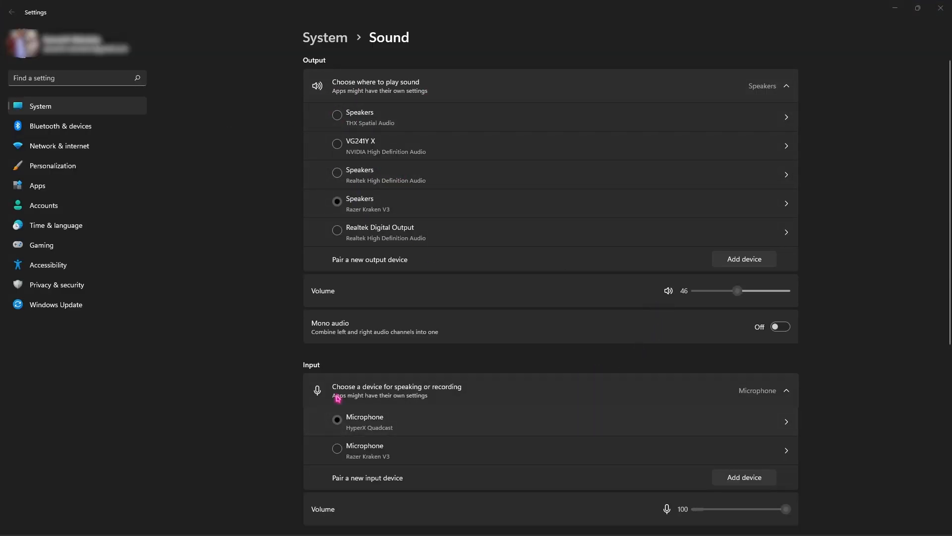
{"action": "scroll", "scroll_direction": "down", "scroll_amount": 3}
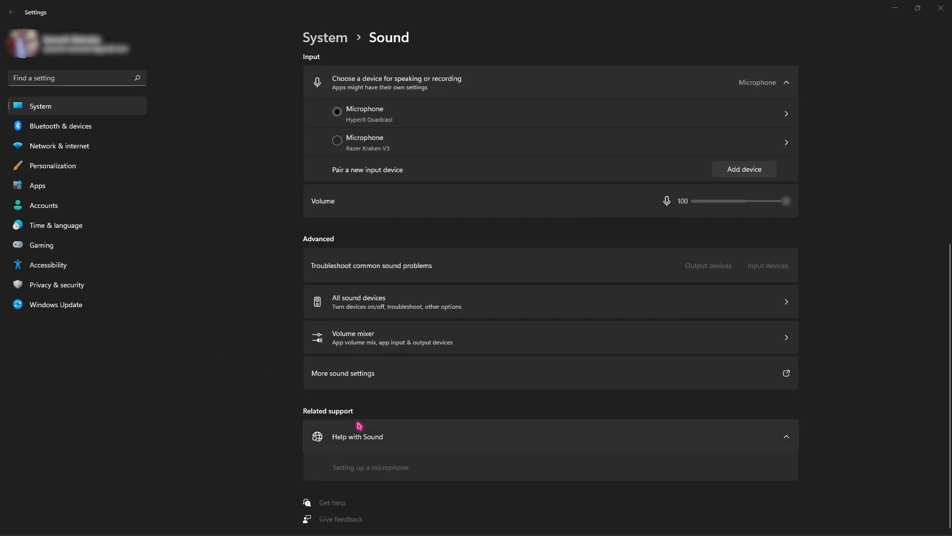
{"action": "mouse_move", "coordinate": [363, 303]}
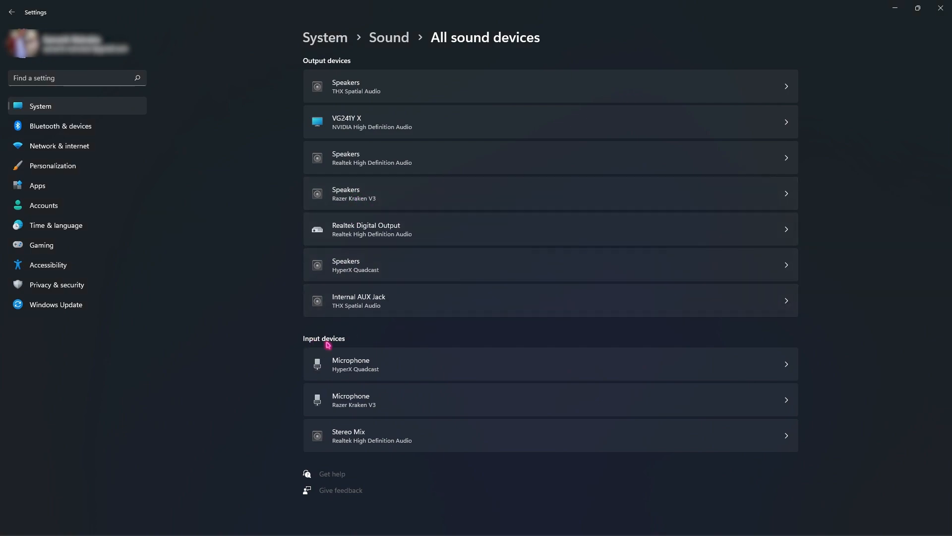
{"action": "mouse_move", "coordinate": [325, 343]}
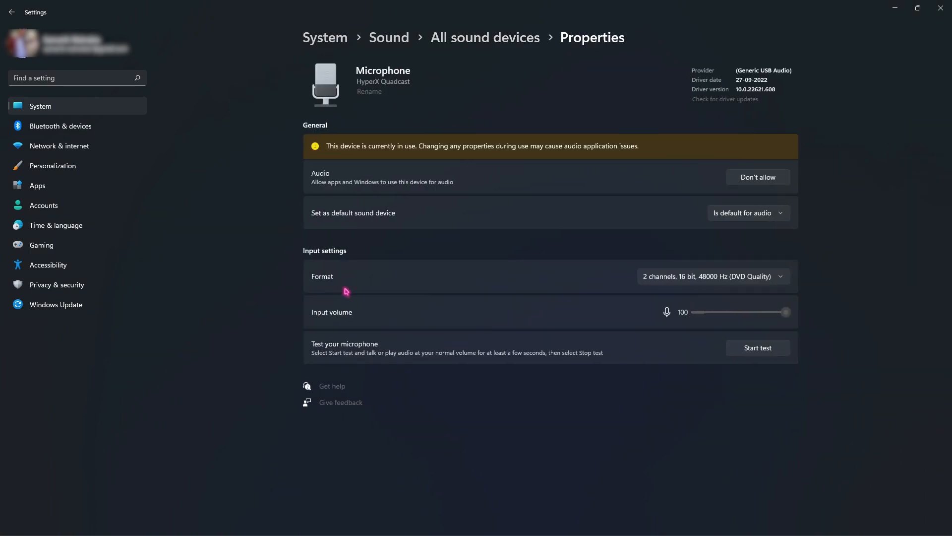
{"action": "mouse_move", "coordinate": [313, 280]}
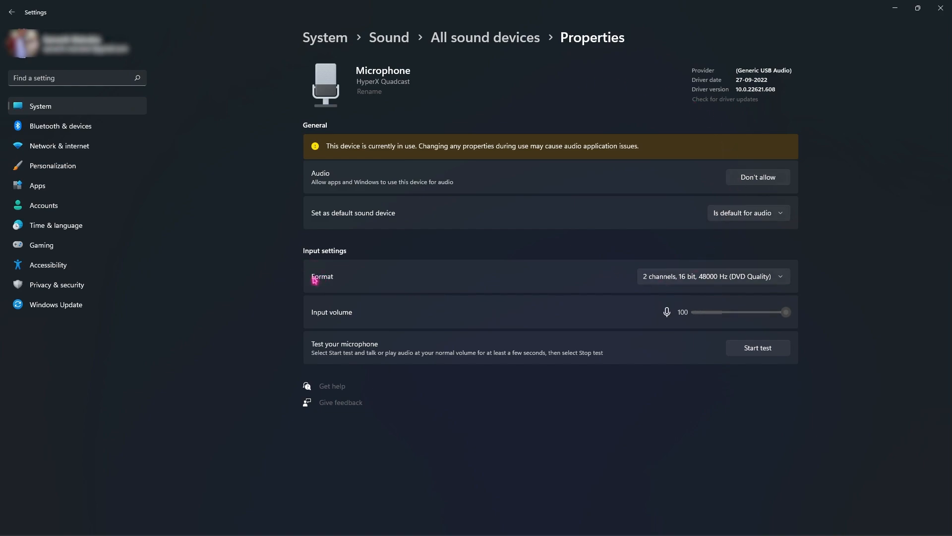
{"action": "mouse_move", "coordinate": [649, 269]}
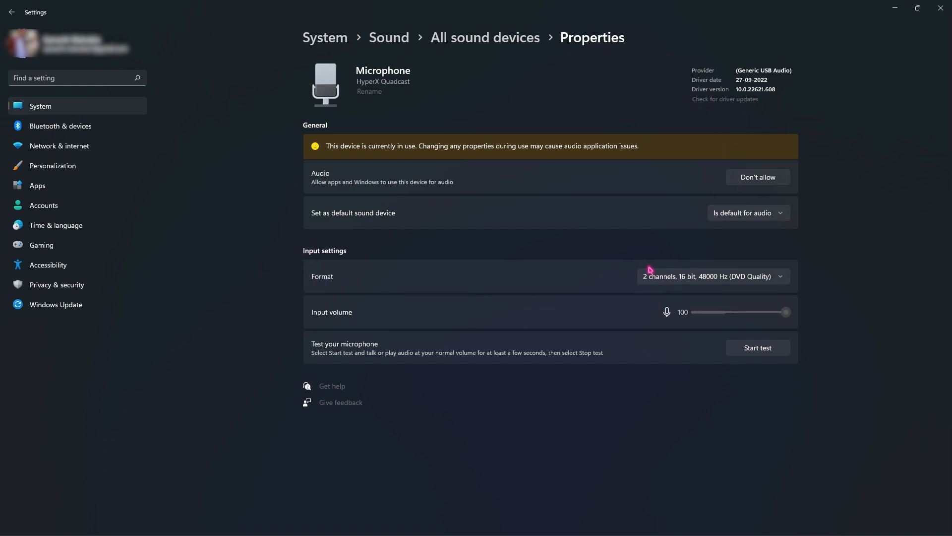
{"action": "mouse_move", "coordinate": [717, 275]}
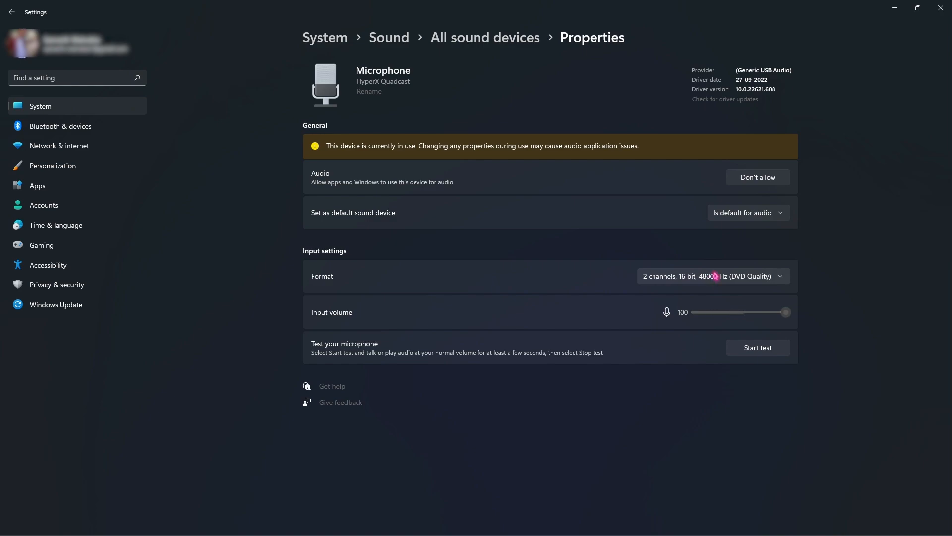
{"action": "mouse_move", "coordinate": [756, 281]}
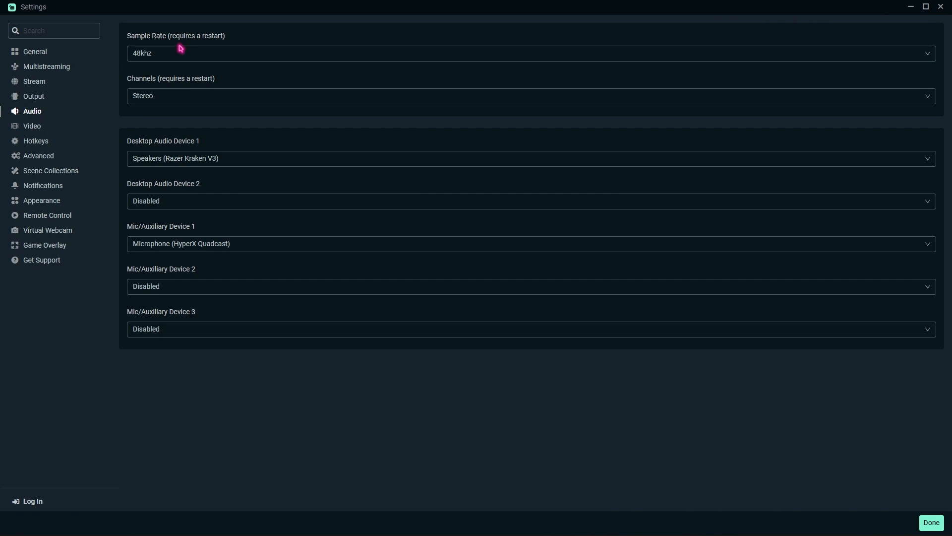
{"action": "mouse_move", "coordinate": [179, 56]}
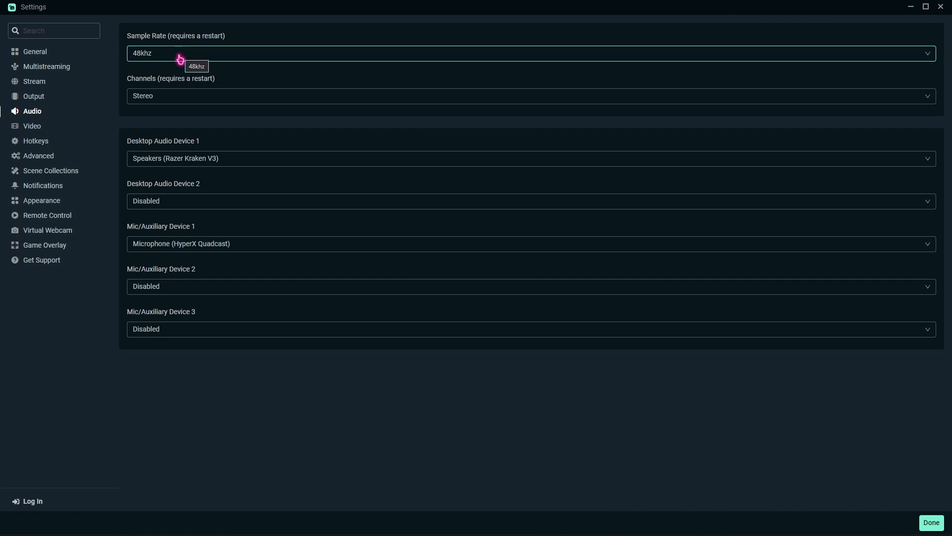
{"action": "mouse_move", "coordinate": [149, 55]}
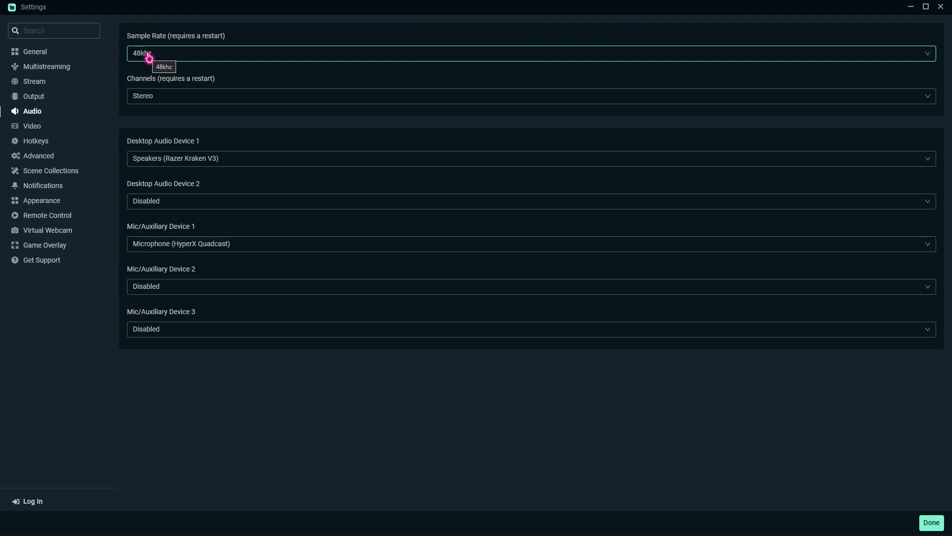
- Review the available audio sample rates, keeping 48khz
{"action": "left_click", "coordinate": [32, 125]}
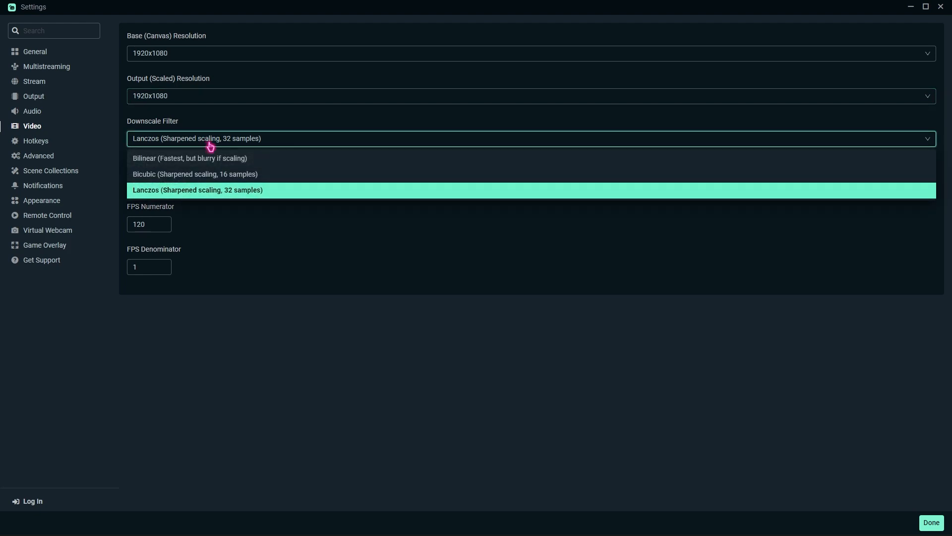
{"action": "mouse_move", "coordinate": [180, 159]}
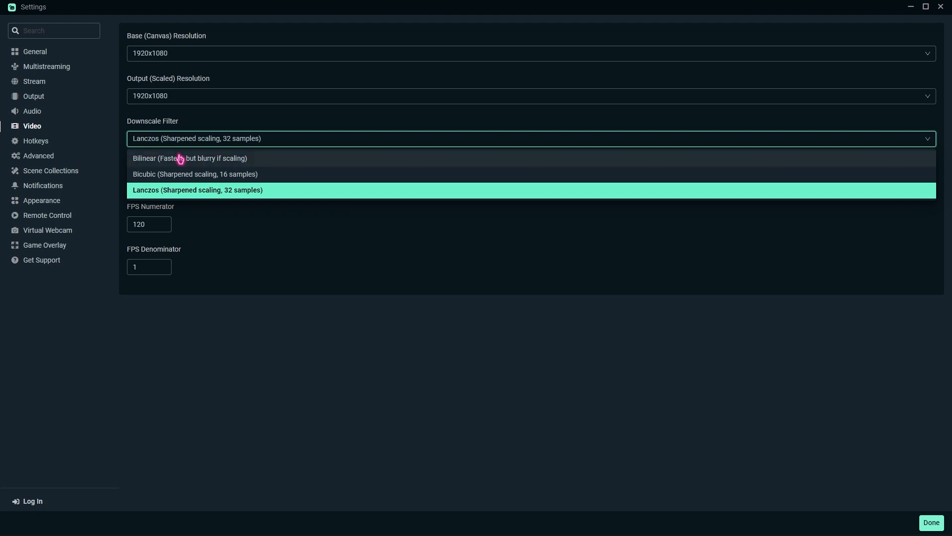
{"action": "mouse_move", "coordinate": [173, 159]}
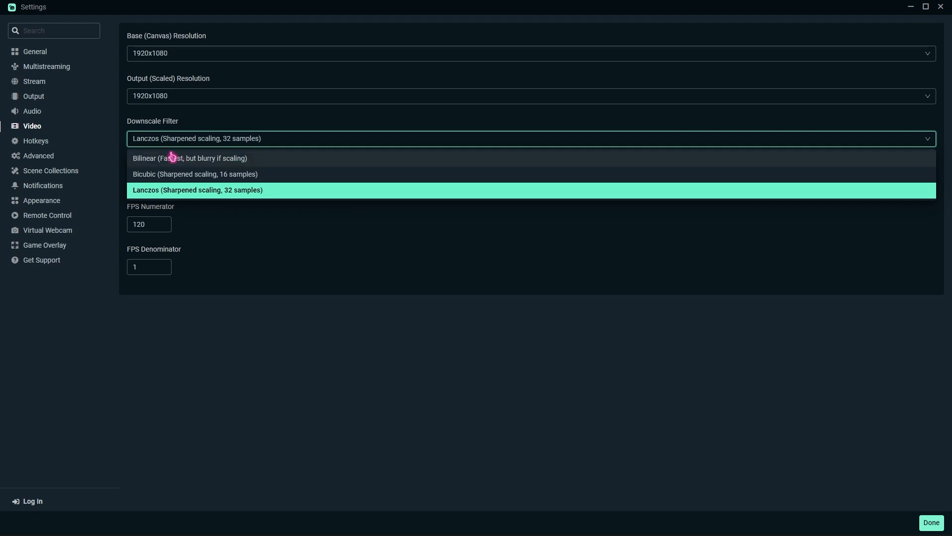
{"action": "mouse_move", "coordinate": [190, 158]}
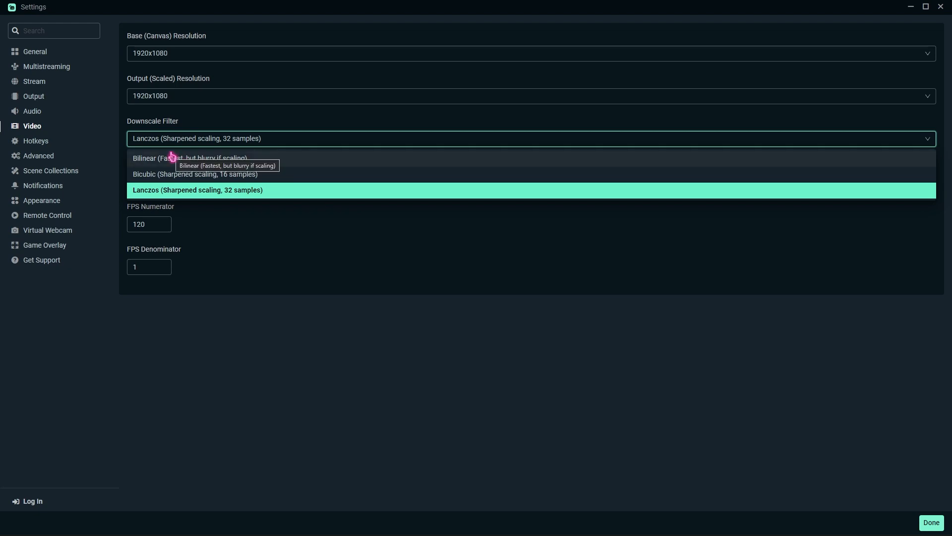
{"action": "mouse_move", "coordinate": [162, 178]}
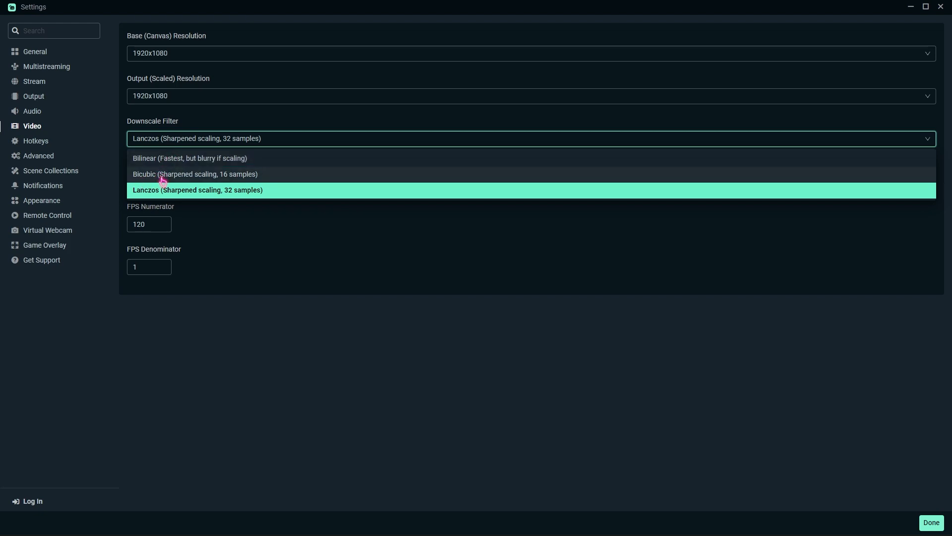
{"action": "mouse_move", "coordinate": [193, 190]}
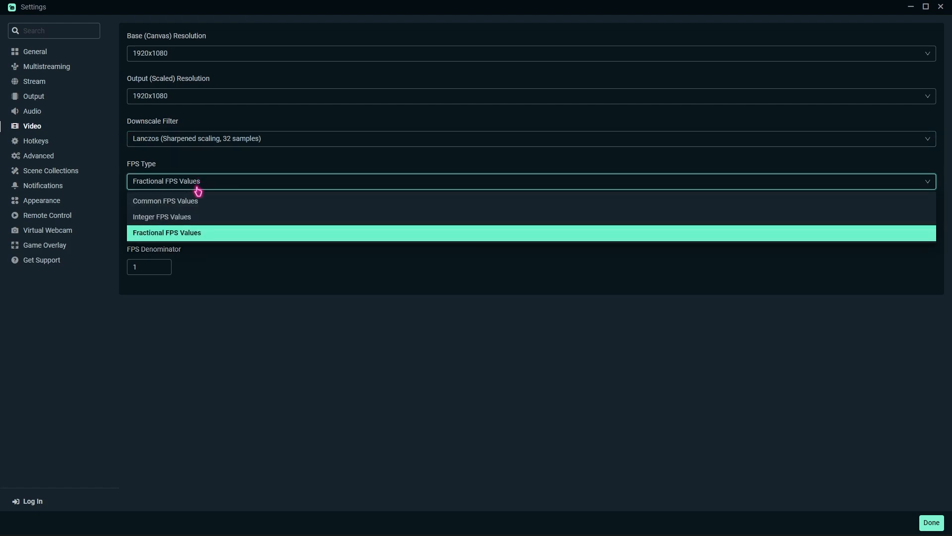
- Switch FPS Type to Fractional FPS Values with a 144/1 frame rate
{"action": "left_click", "coordinate": [166, 200]}
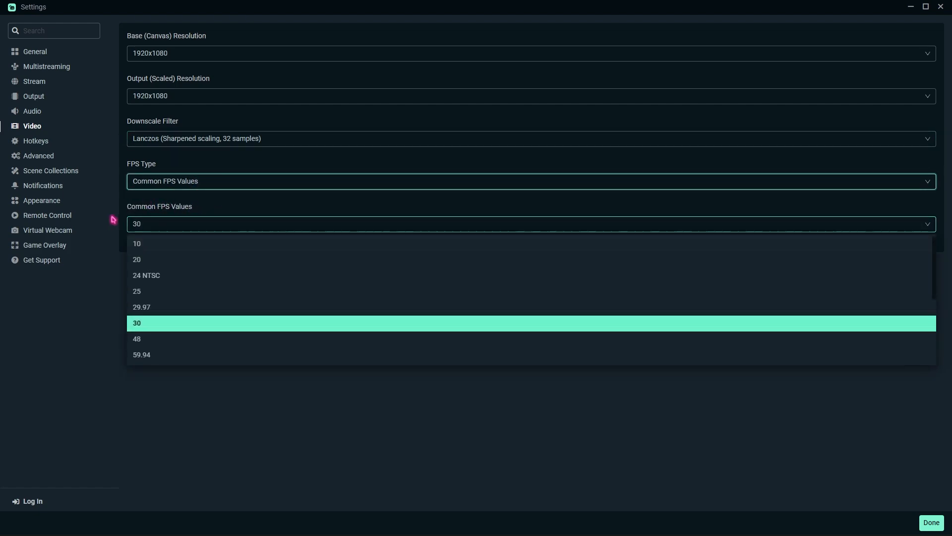
{"action": "left_click", "coordinate": [142, 338]}
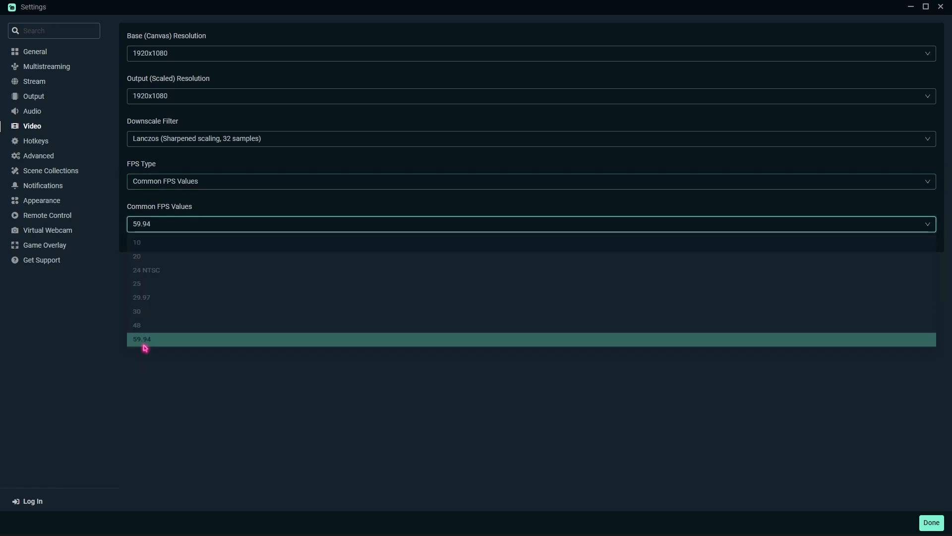
{"action": "left_click", "coordinate": [141, 339]}
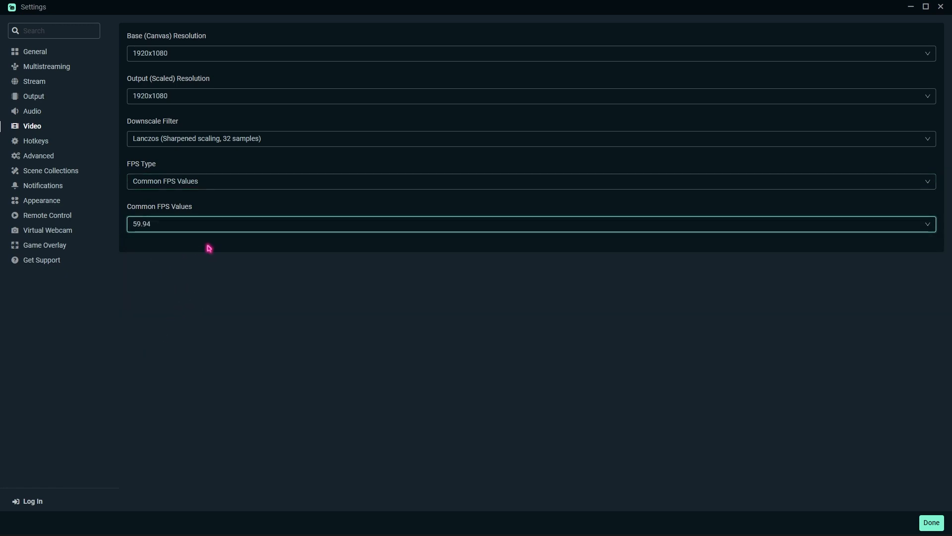
{"action": "mouse_move", "coordinate": [197, 184]}
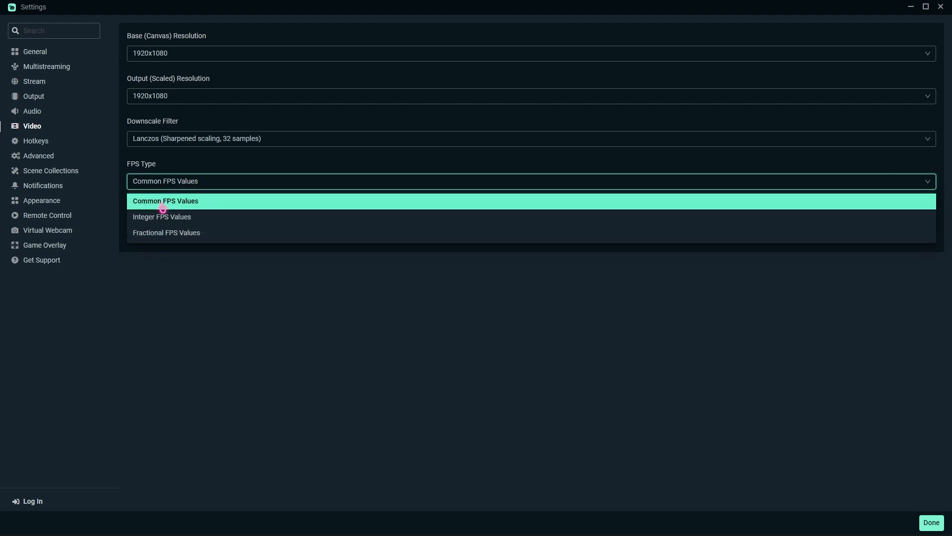
{"action": "left_click", "coordinate": [166, 232]}
{"action": "type", "text": "144"}
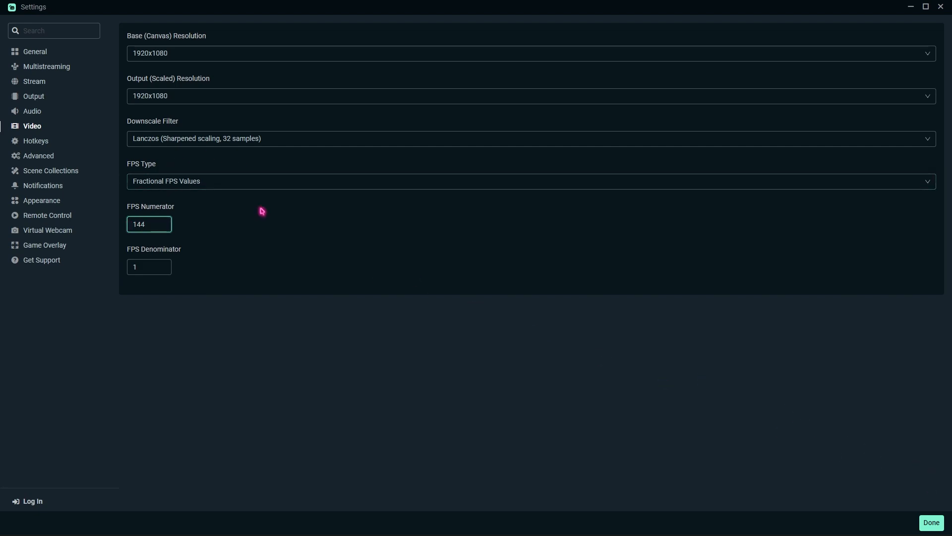
{"action": "left_click", "coordinate": [38, 155]}
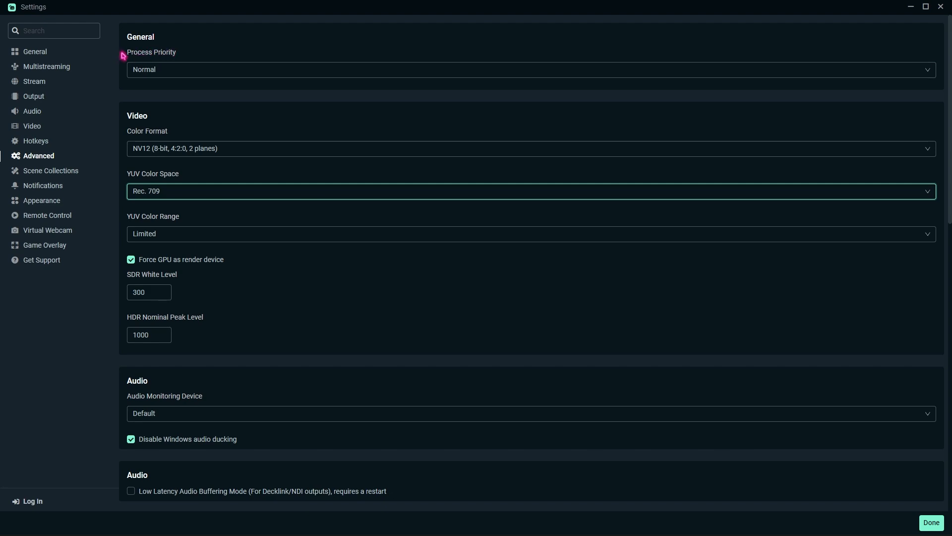
{"action": "mouse_move", "coordinate": [131, 375]}
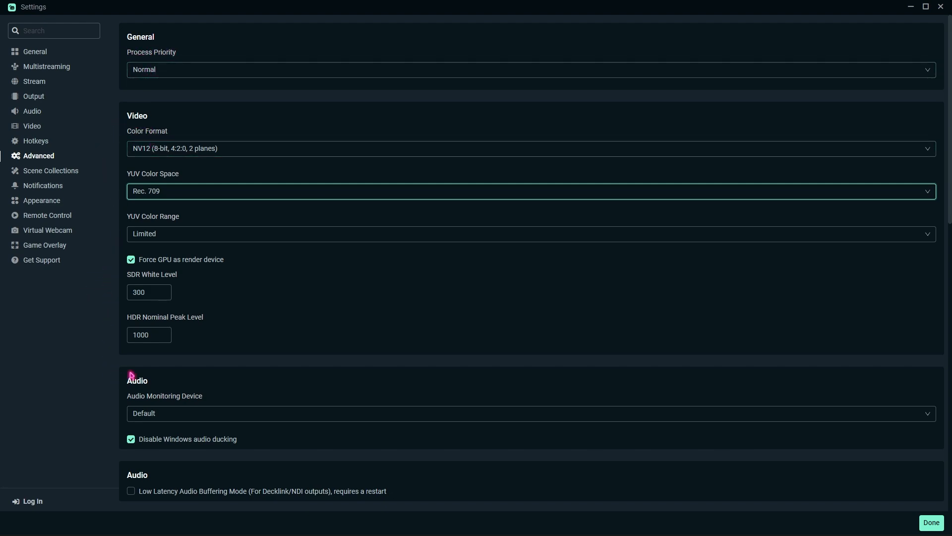
{"action": "mouse_move", "coordinate": [106, 341]}
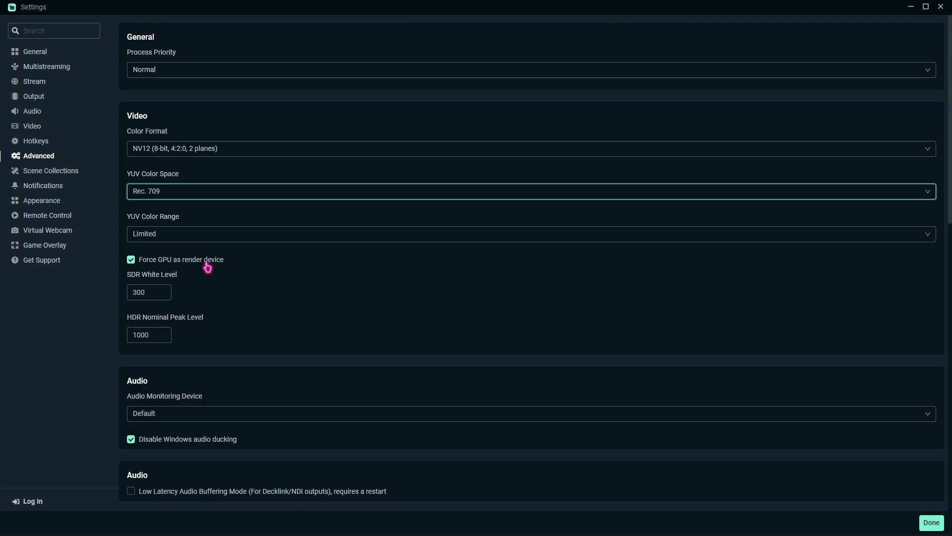
{"action": "mouse_move", "coordinate": [43, 63]}
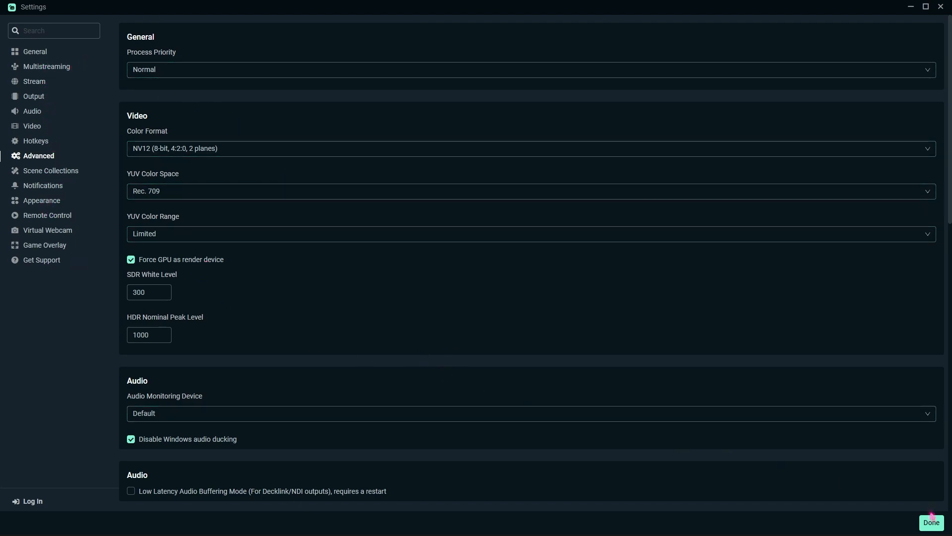
- Save the settings with Force GPU as render device enabled and close the window
{"action": "left_click", "coordinate": [931, 522]}
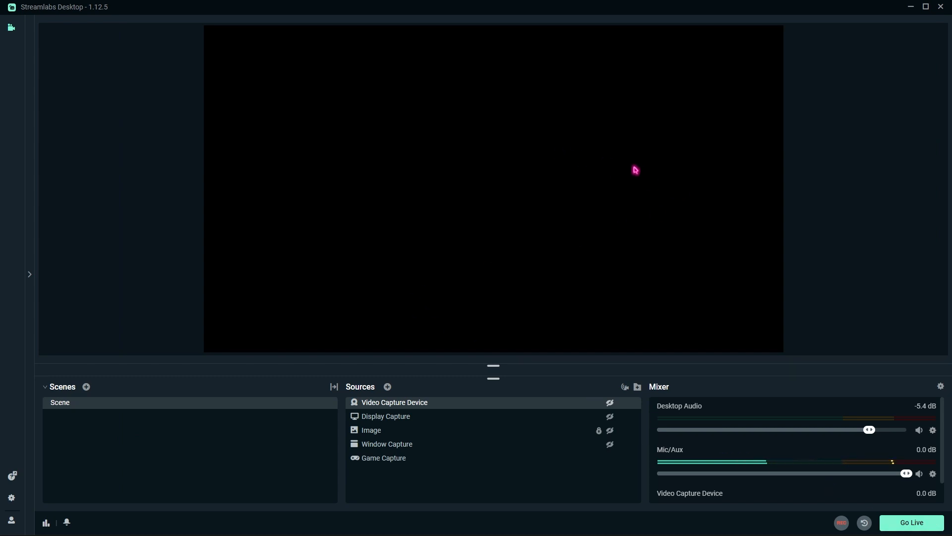